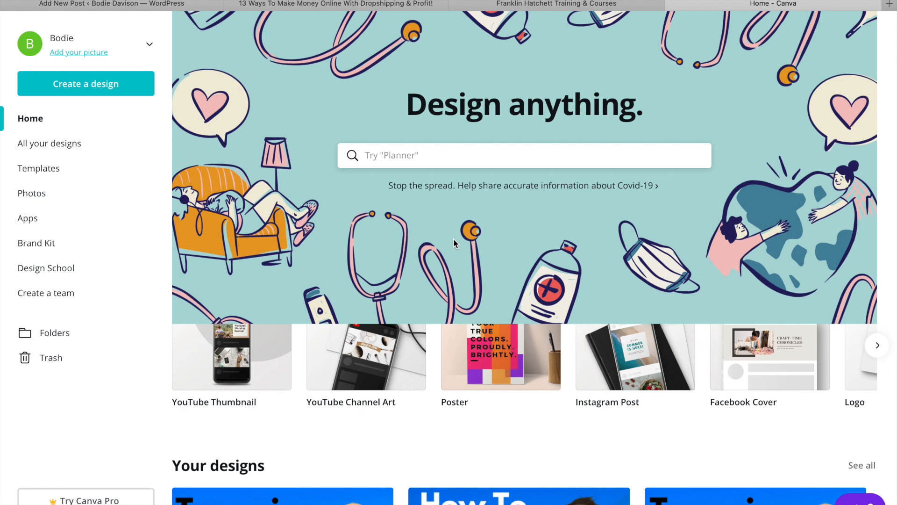
Step: Scroll the Canva home page and search designs, typing 'you' then 'instagr'
scroll("down", 3)
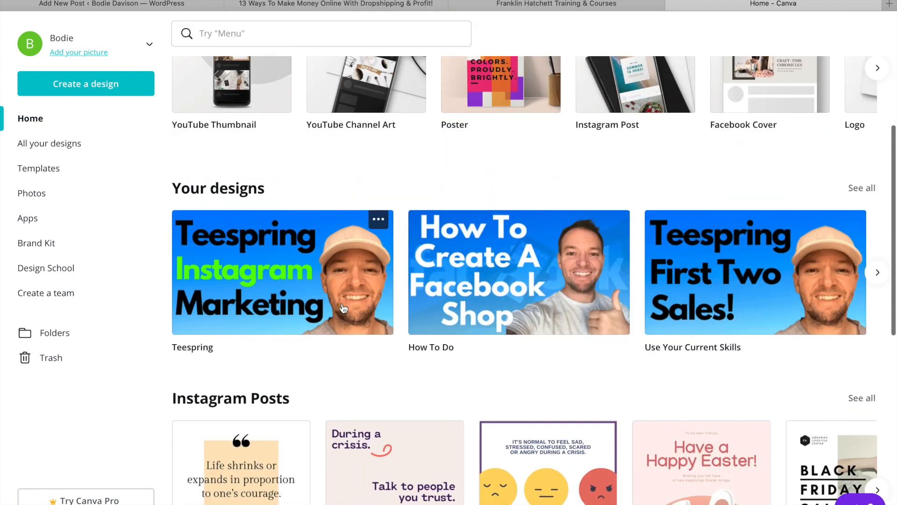
scroll("up", 3)
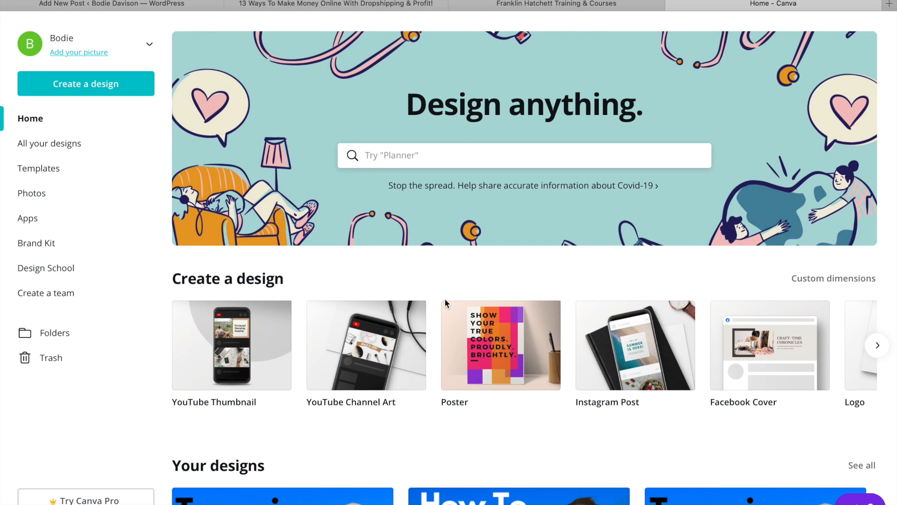
mouse_move(416, 302)
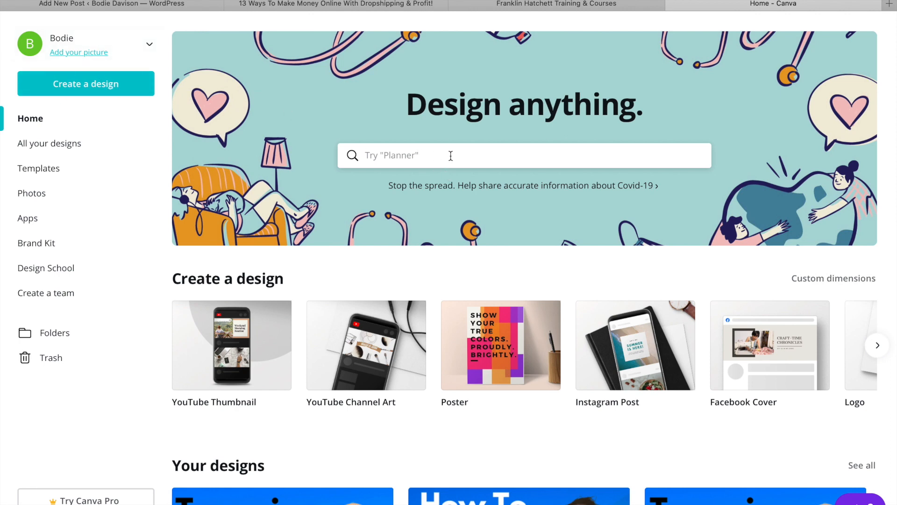
type("you")
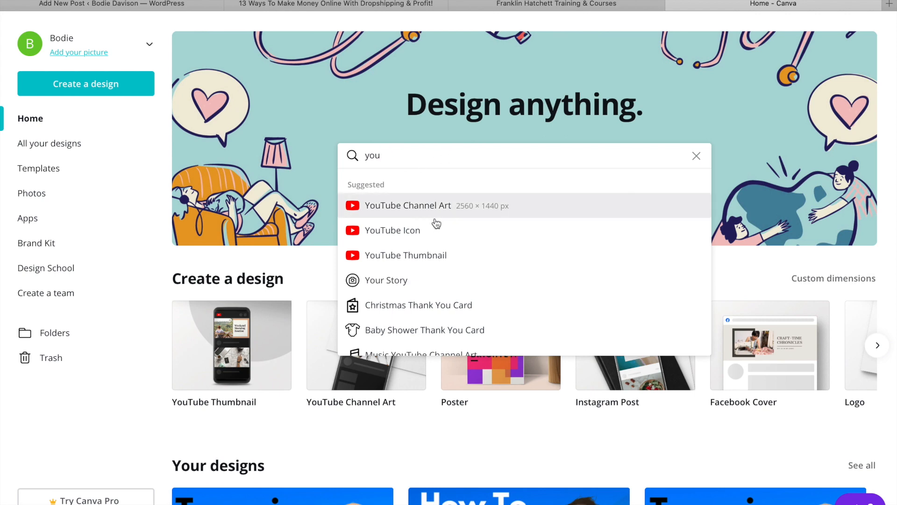
mouse_move(432, 159)
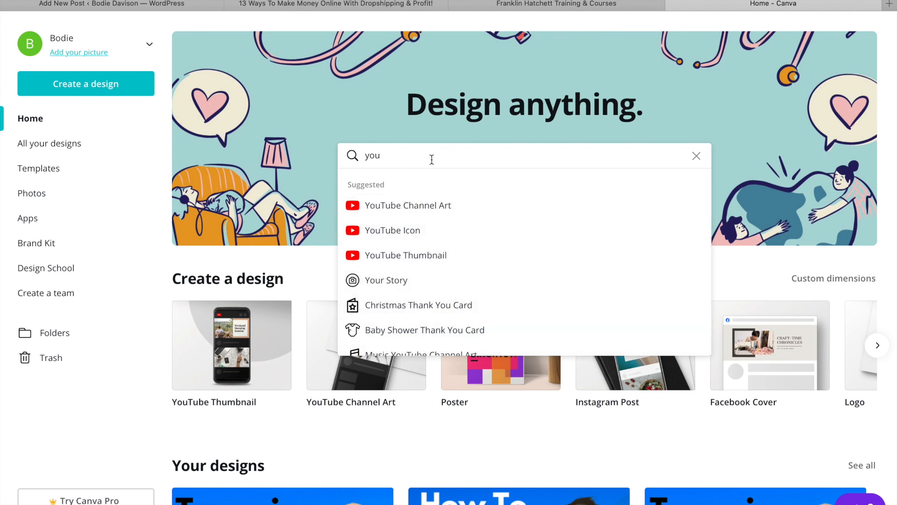
type("instag")
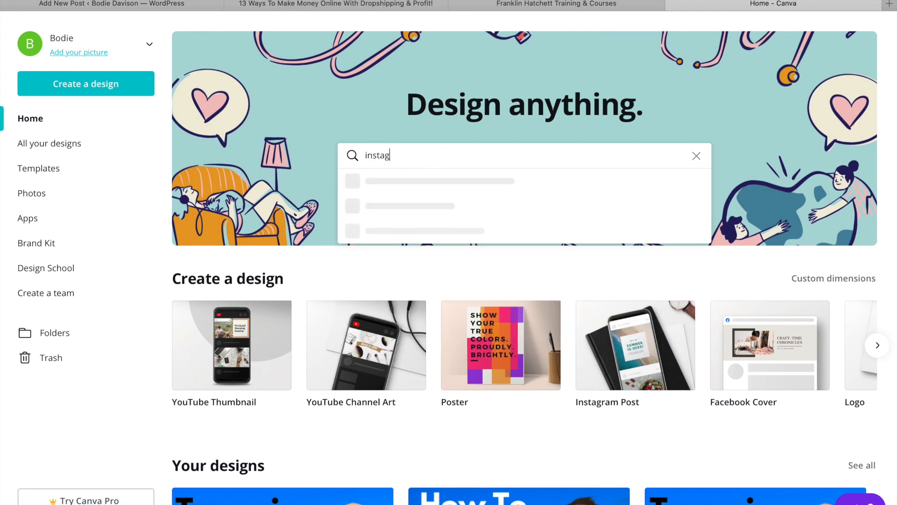
type("r")
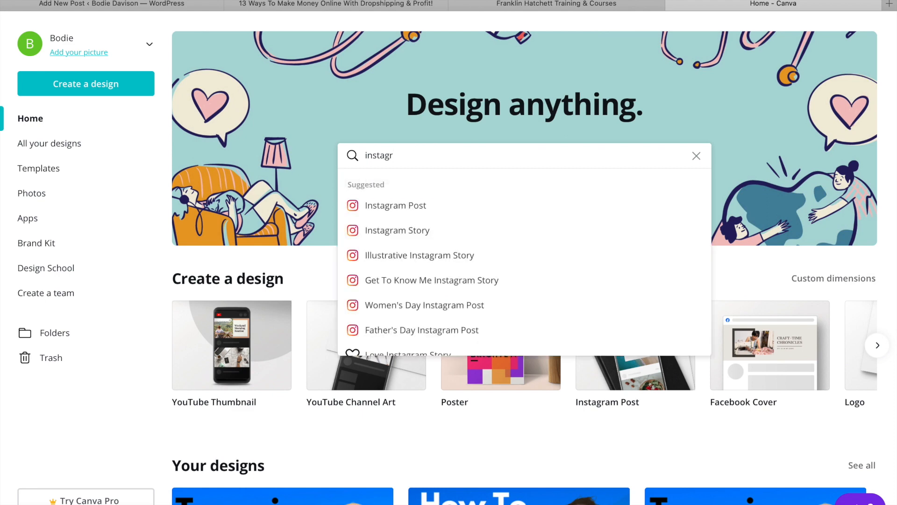
mouse_move(439, 163)
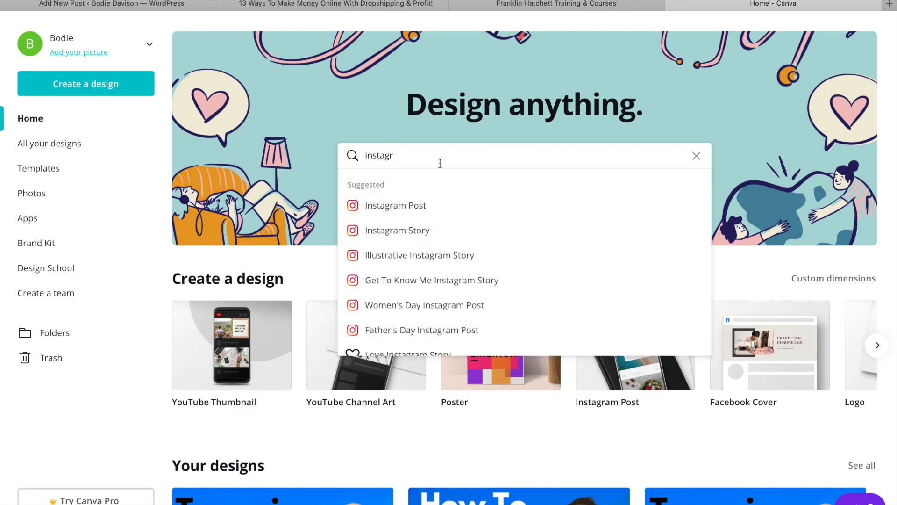
mouse_move(395, 206)
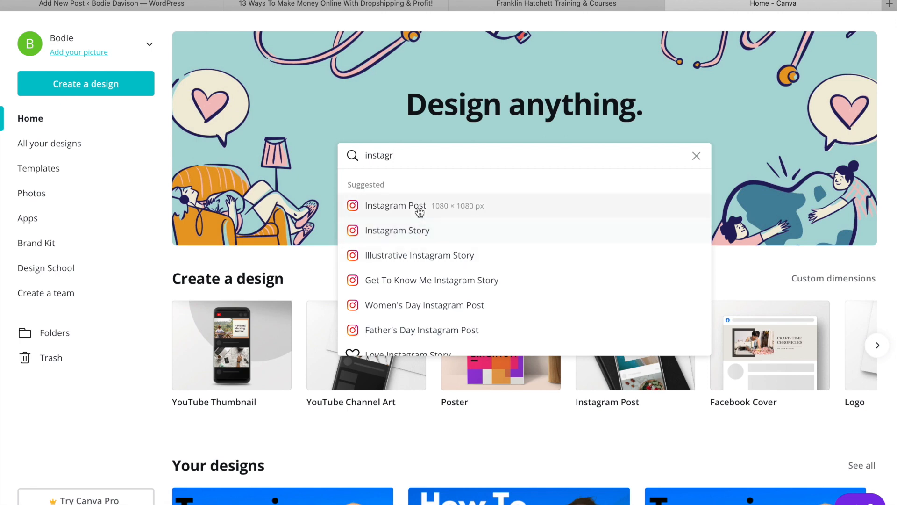
mouse_move(443, 230)
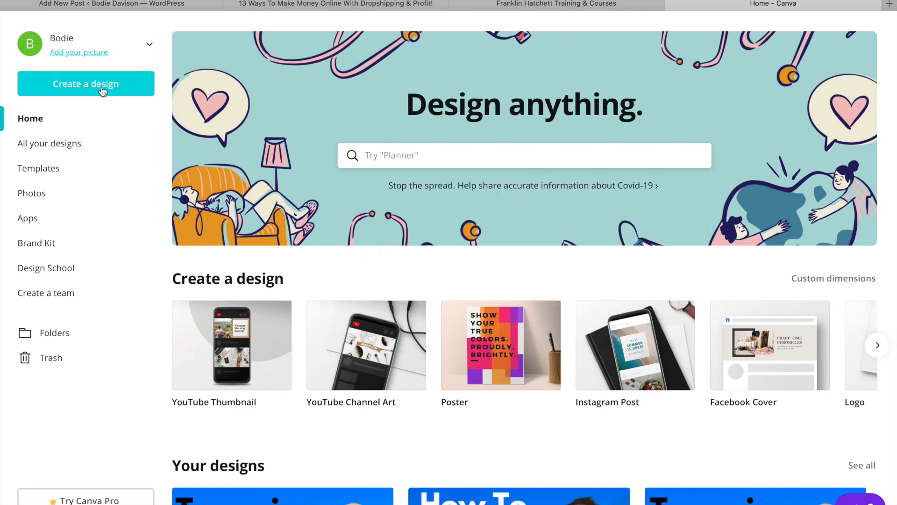
Step: Create a blank custom design at 4500 × 5000 px
left_click(86, 84)
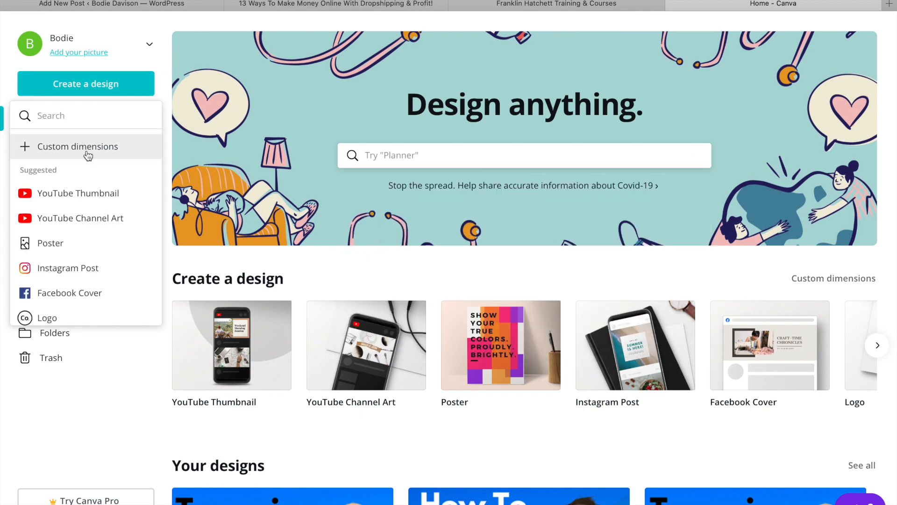
left_click(77, 146)
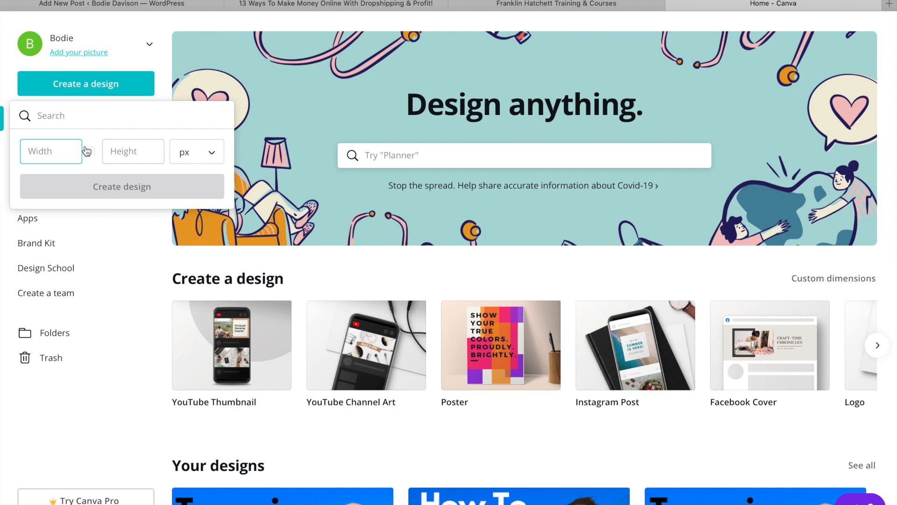
type("450")
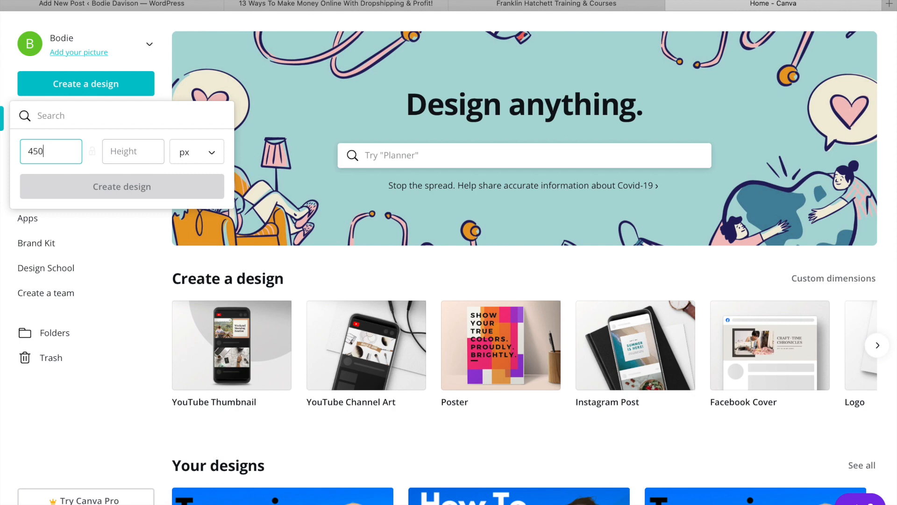
type("0")
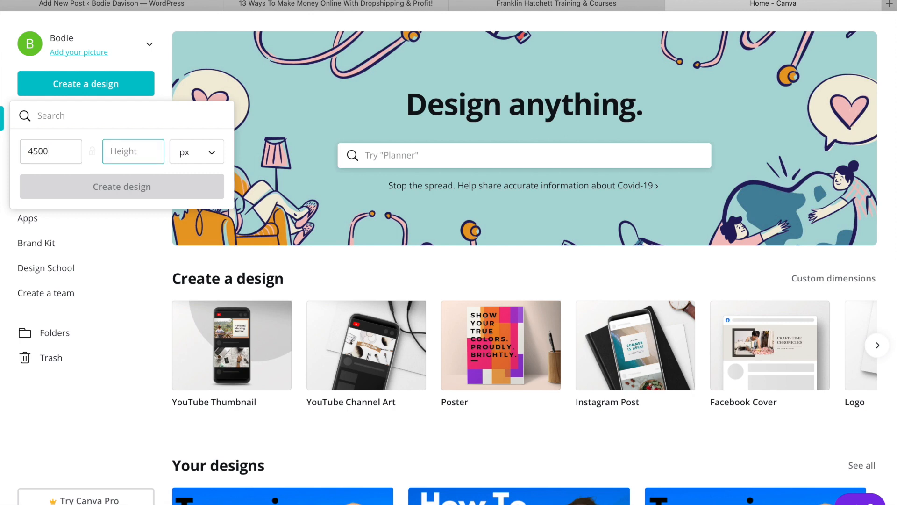
type("54")
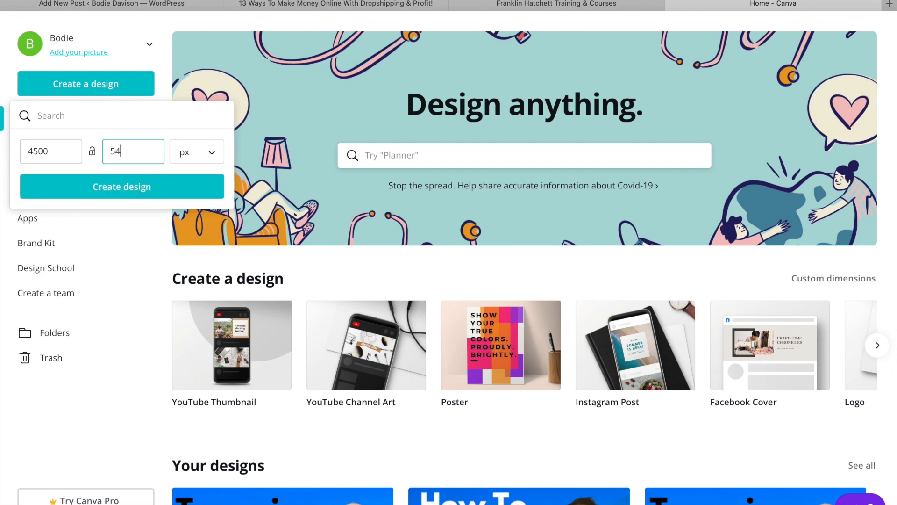
type("00")
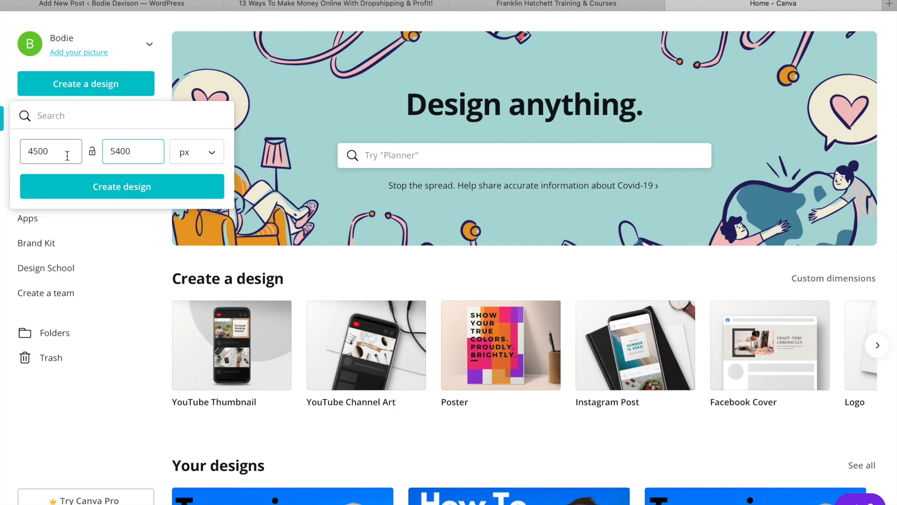
left_click(133, 151)
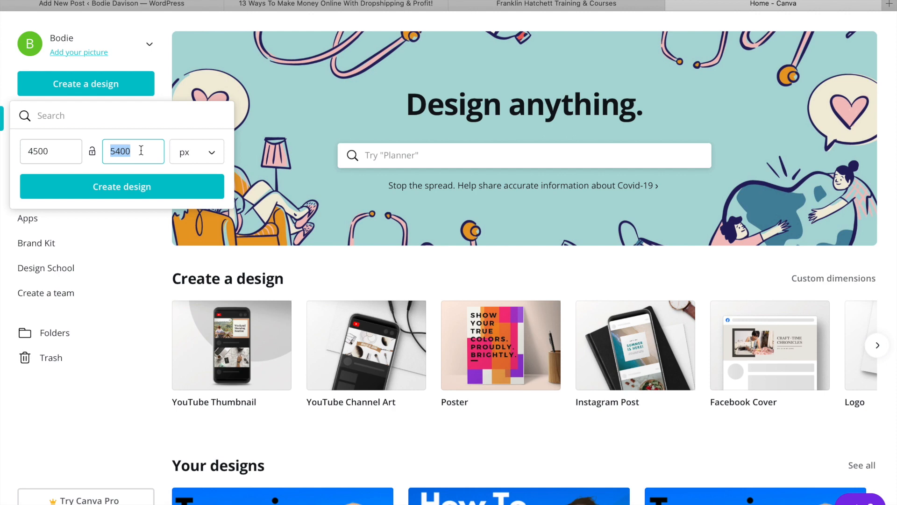
type("900")
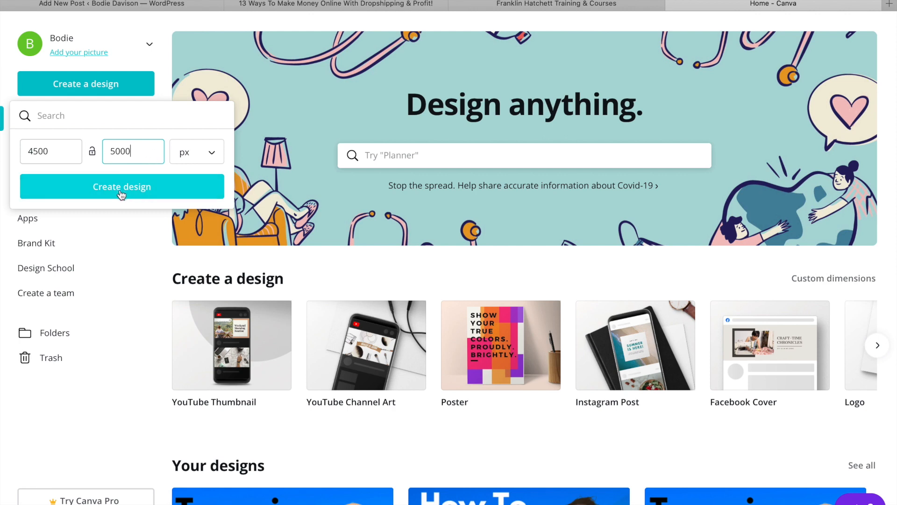
mouse_move(155, 190)
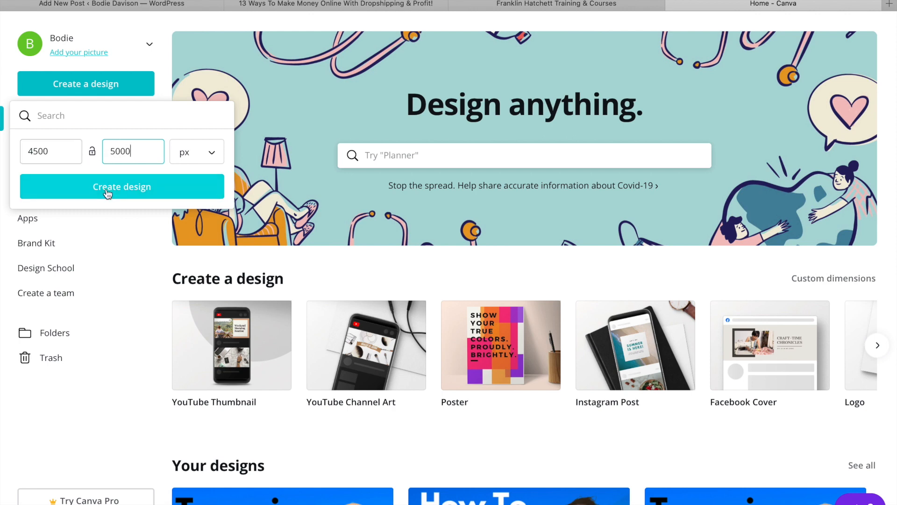
mouse_move(93, 168)
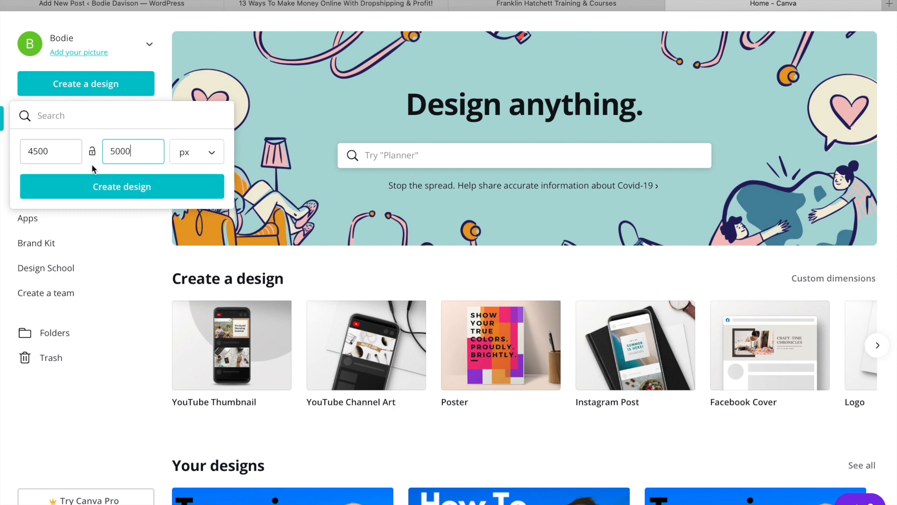
mouse_move(120, 176)
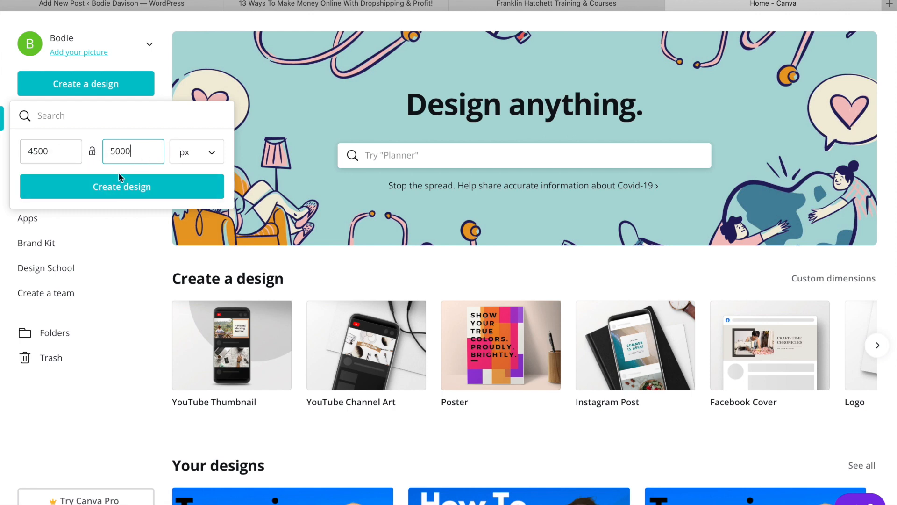
mouse_move(122, 187)
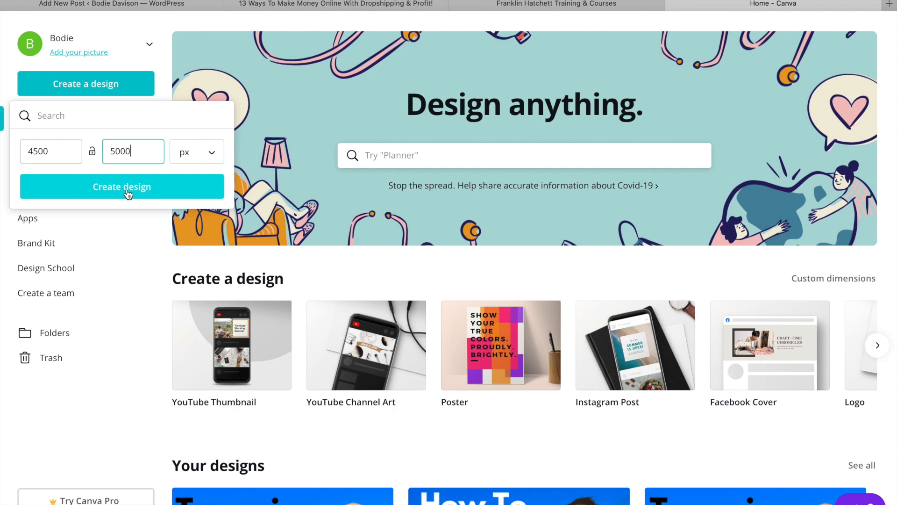
left_click(122, 187)
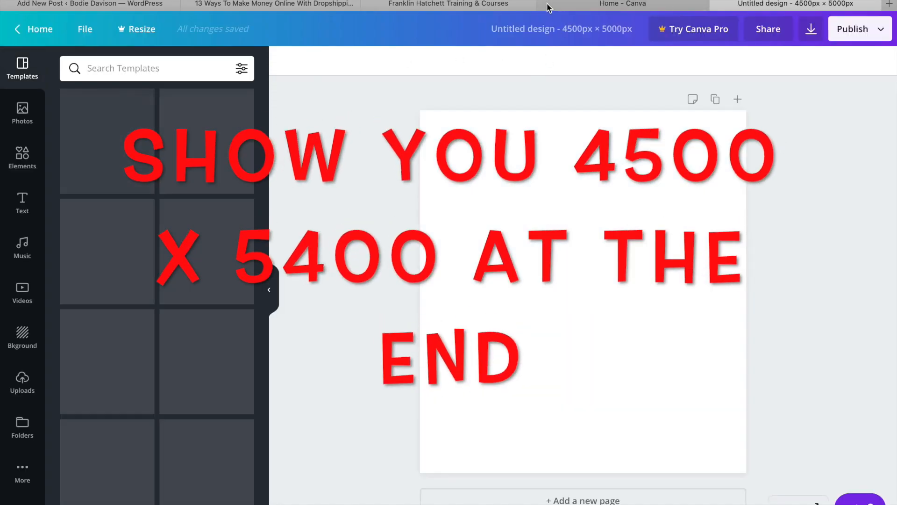
left_click(622, 4)
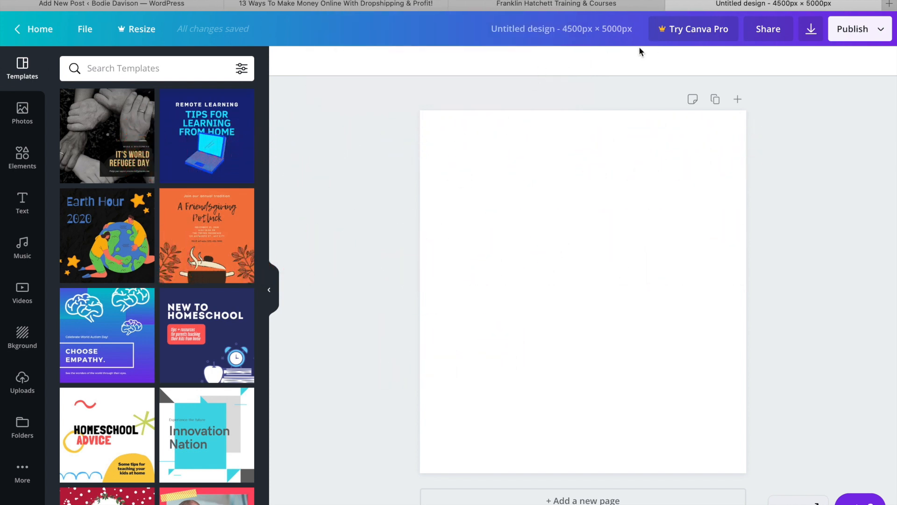
mouse_move(357, 171)
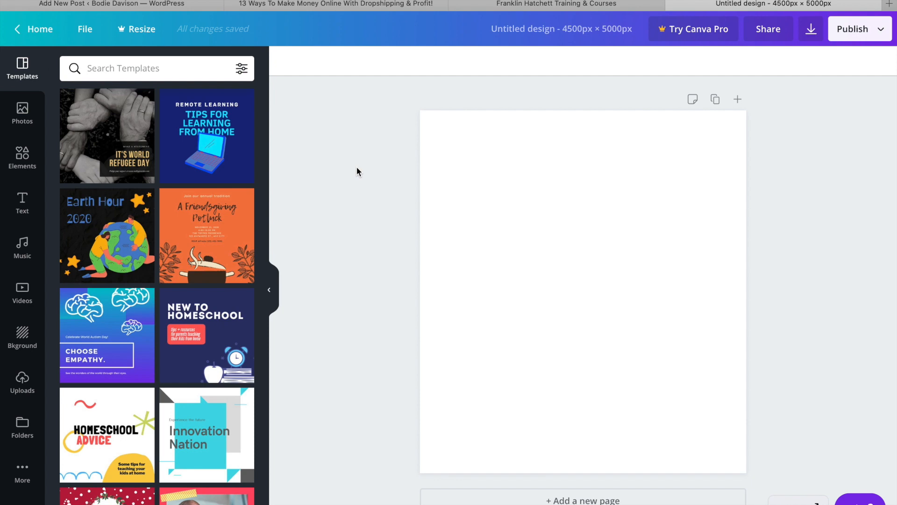
mouse_move(281, 164)
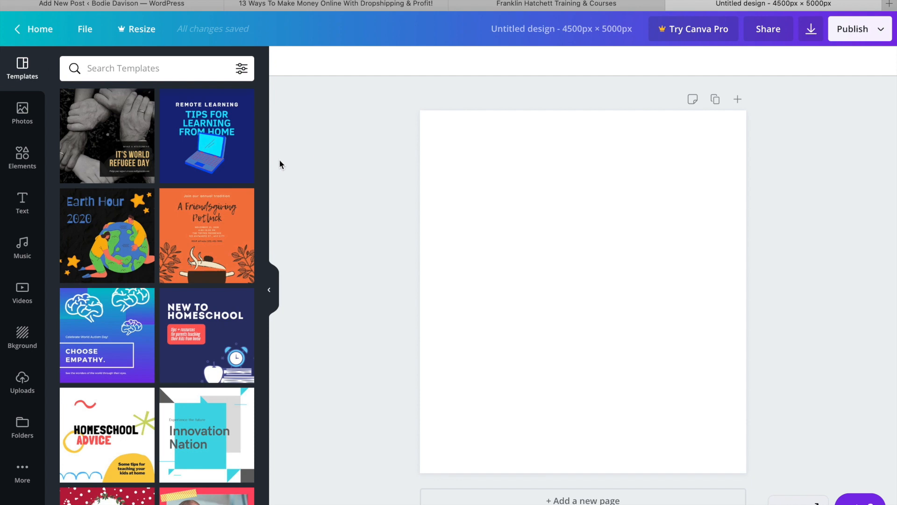
mouse_move(22, 206)
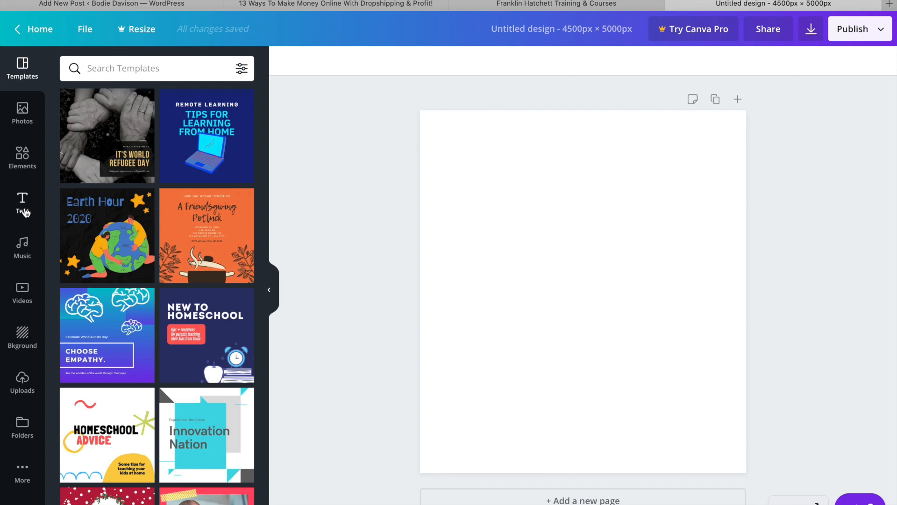
mouse_move(126, 342)
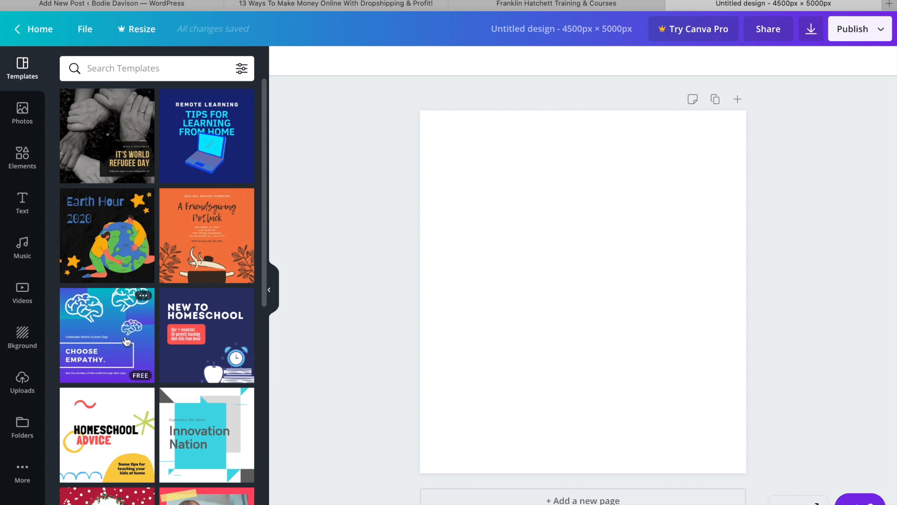
mouse_move(22, 203)
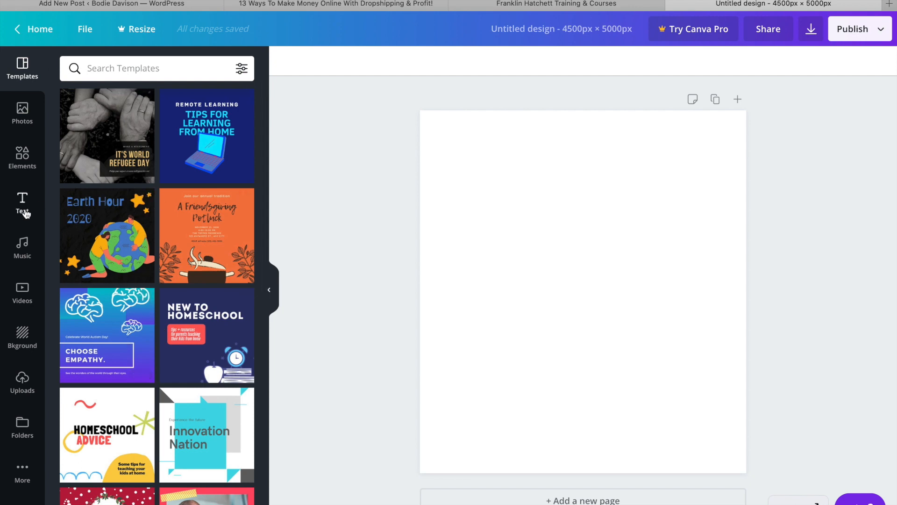
mouse_move(21, 200)
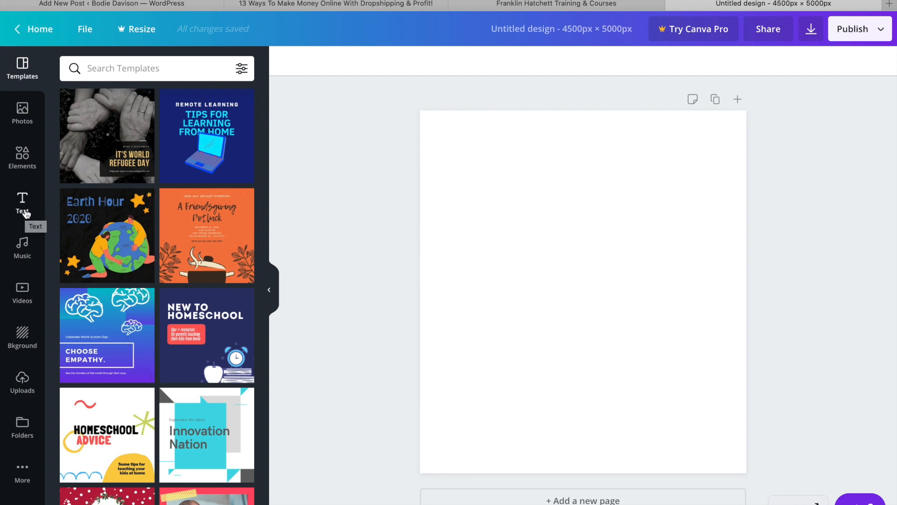
Step: Show the Text panel and scroll font combinations to 'hugs + kisses coming your way'
left_click(22, 203)
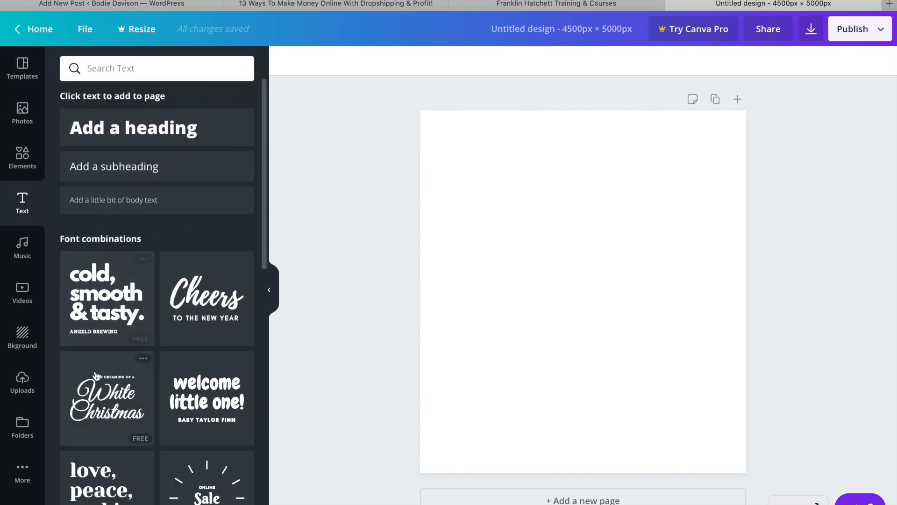
scroll("down", 3)
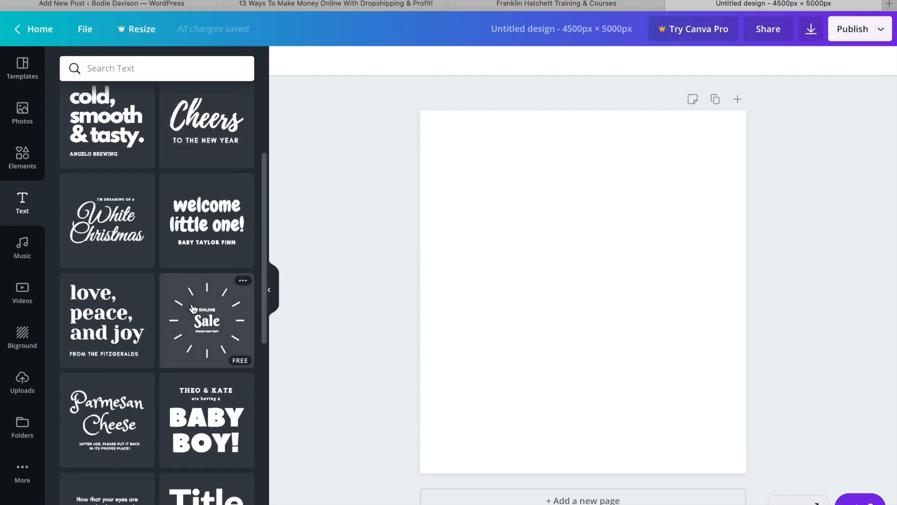
scroll("down", 3)
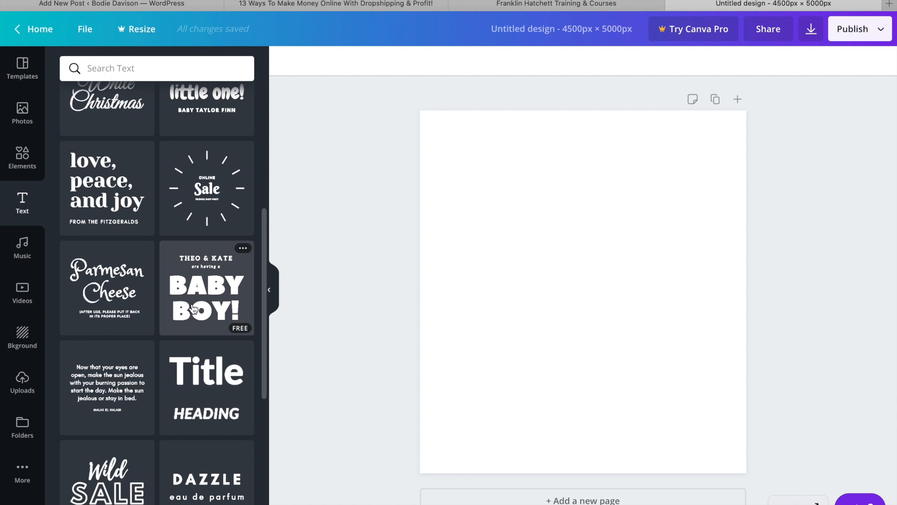
scroll("down", 3)
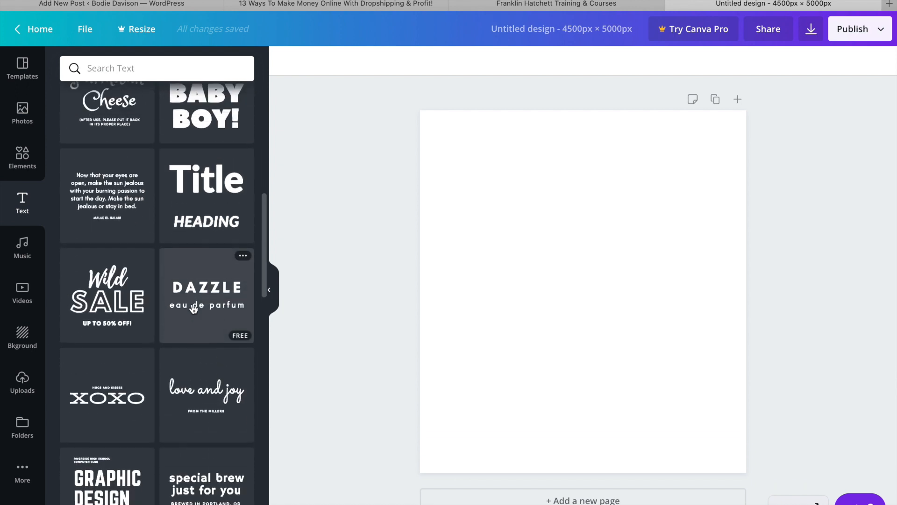
scroll("down", 3)
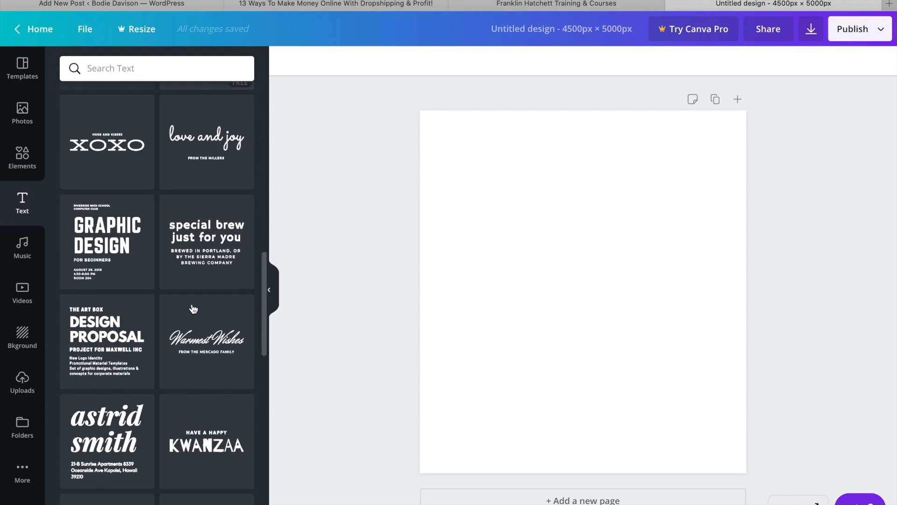
scroll("down", 3)
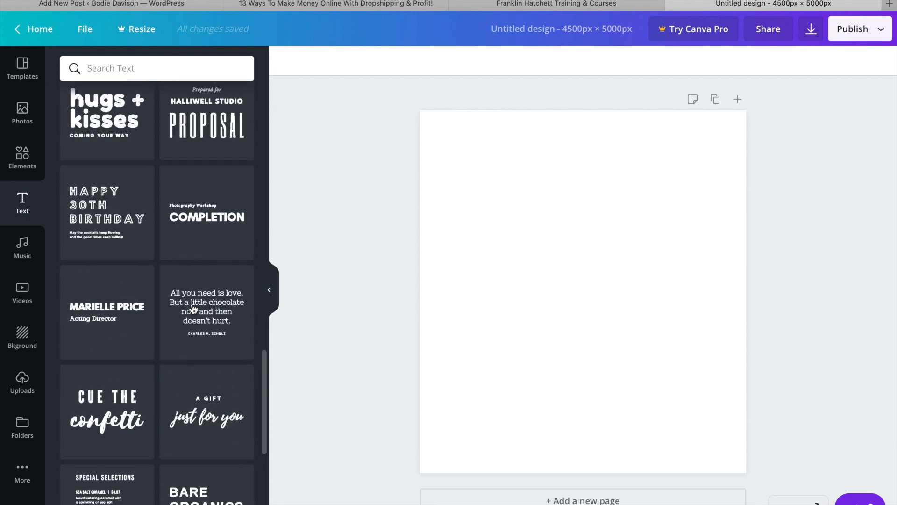
scroll("up", 3)
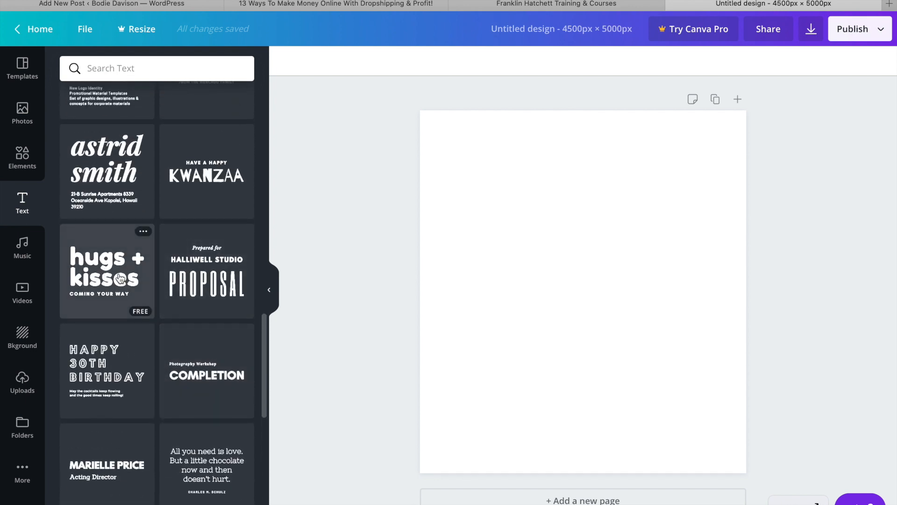
Step: Add the 'hugs + kisses' combination and clear its COMING YOUR WAY line
left_click(107, 269)
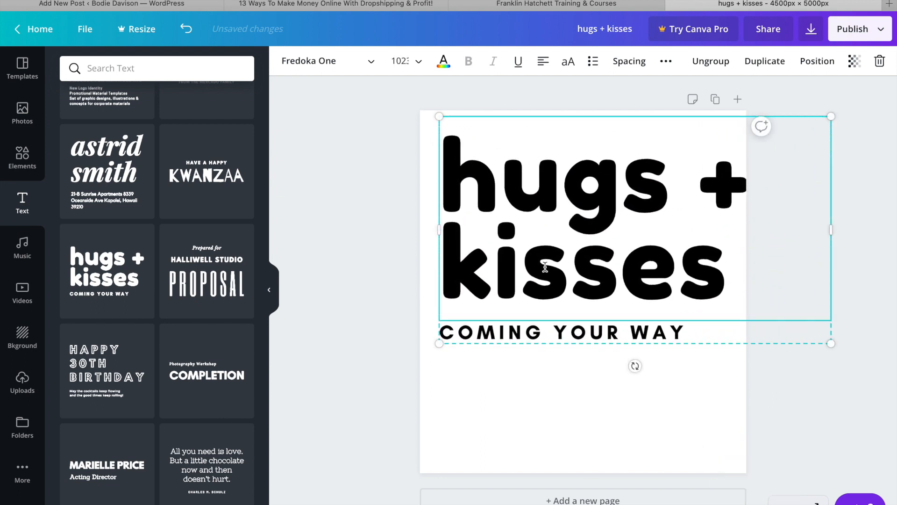
mouse_move(831, 327)
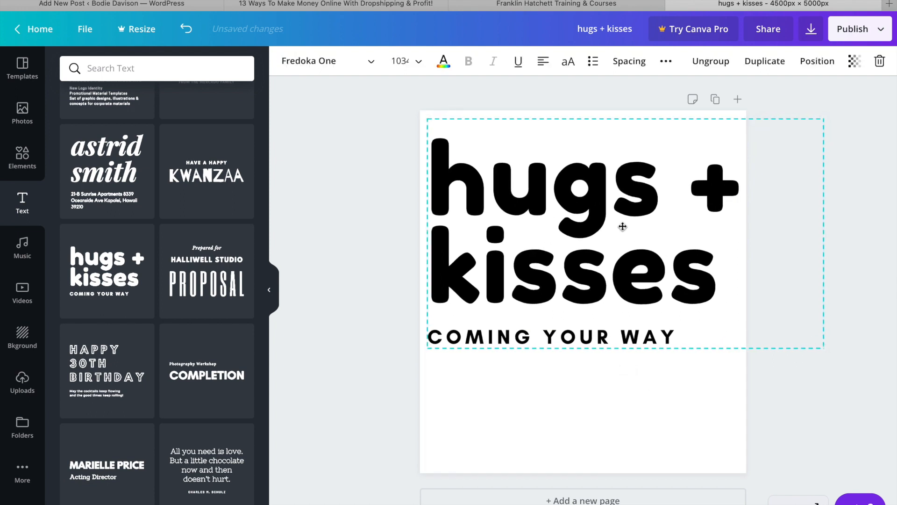
left_click(609, 338)
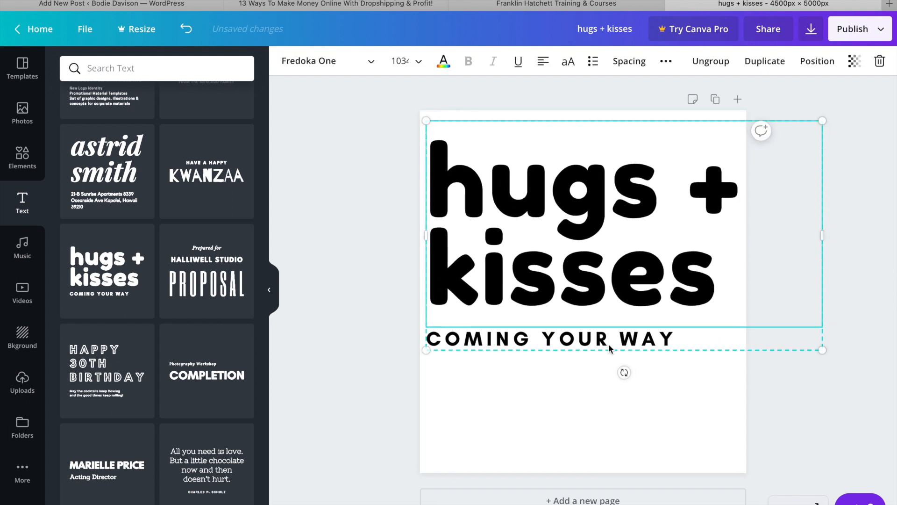
double_click(549, 338)
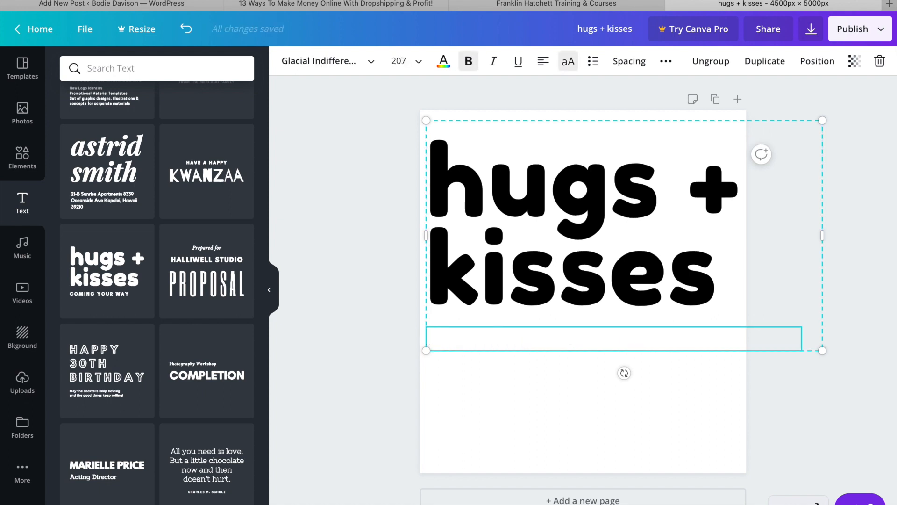
Step: Type 'FROM YOUR LABRADOR' as the subtitle under hugs + kisses
type("F")
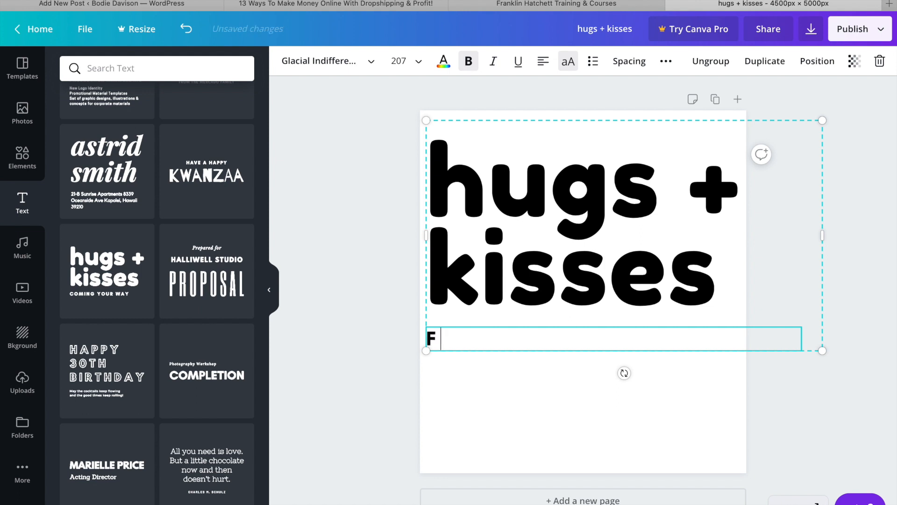
type("ROM")
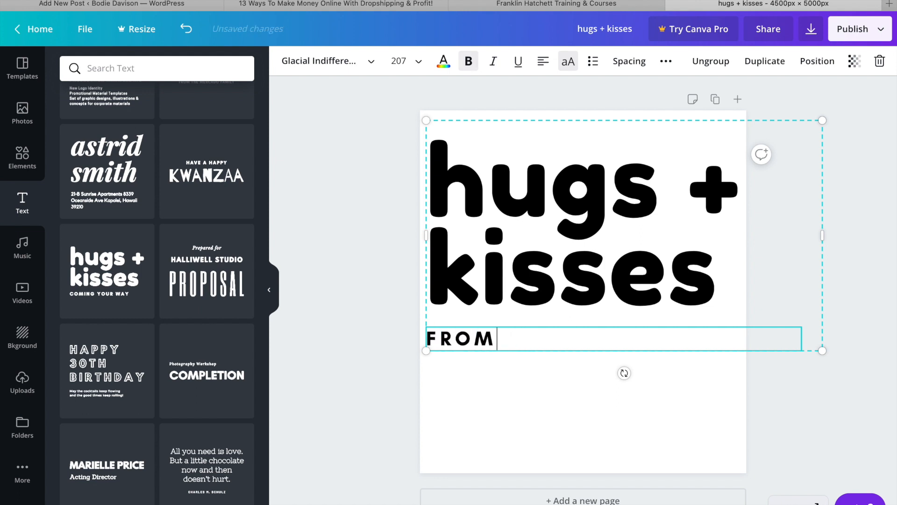
type("YOU")
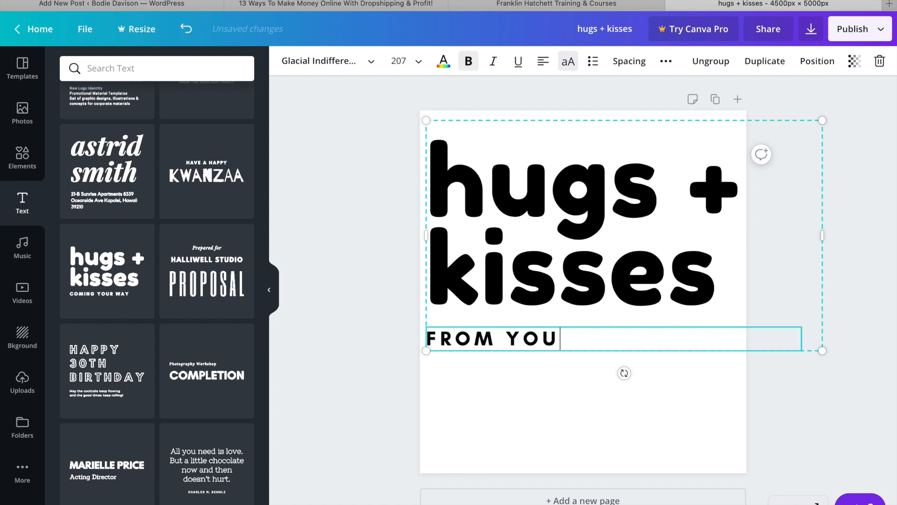
type("R LAB")
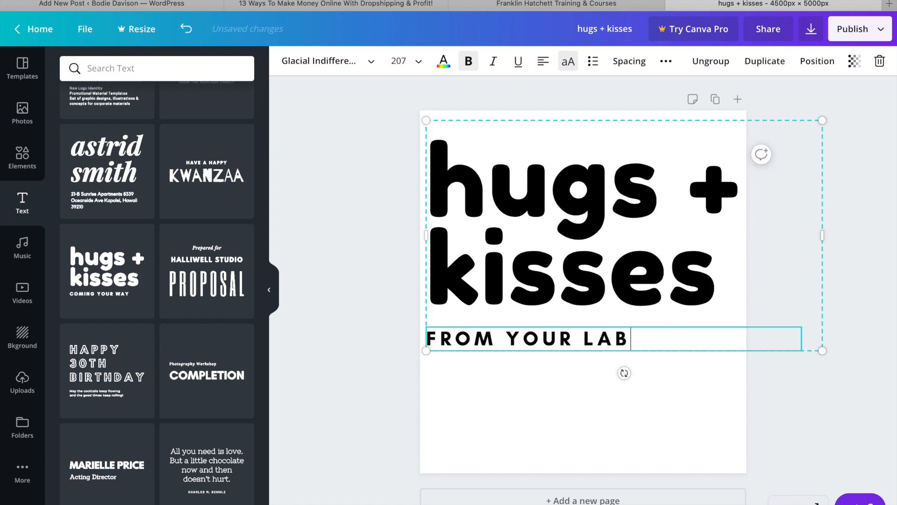
type("RADOR")
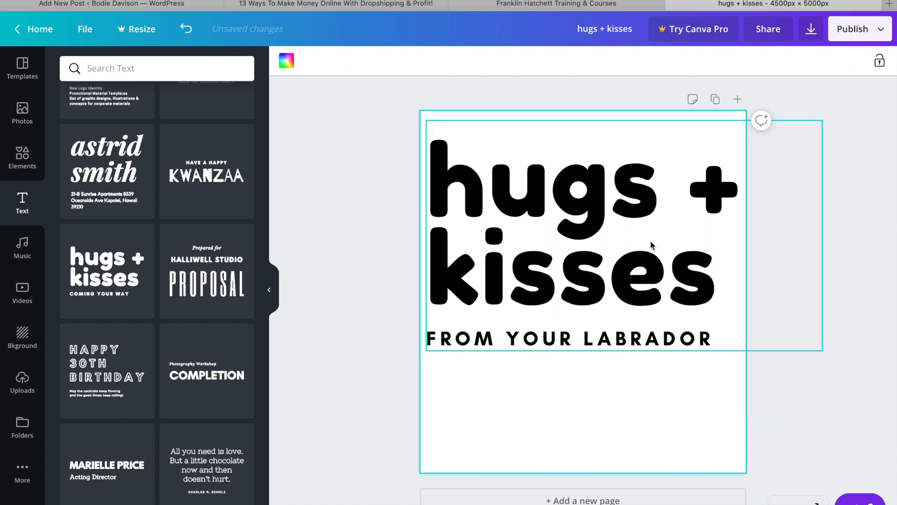
Step: Finish editing and move the hugs + kisses text group toward the top of the page
left_click(600, 245)
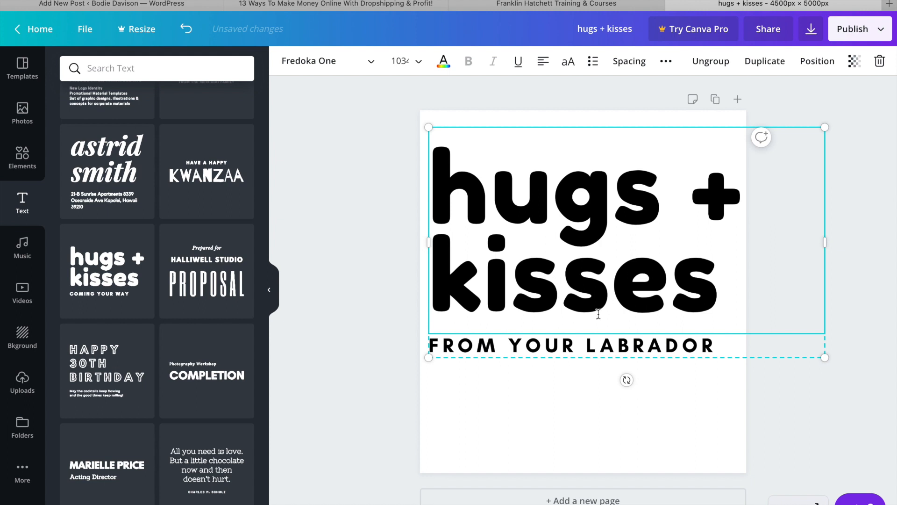
left_click(387, 273)
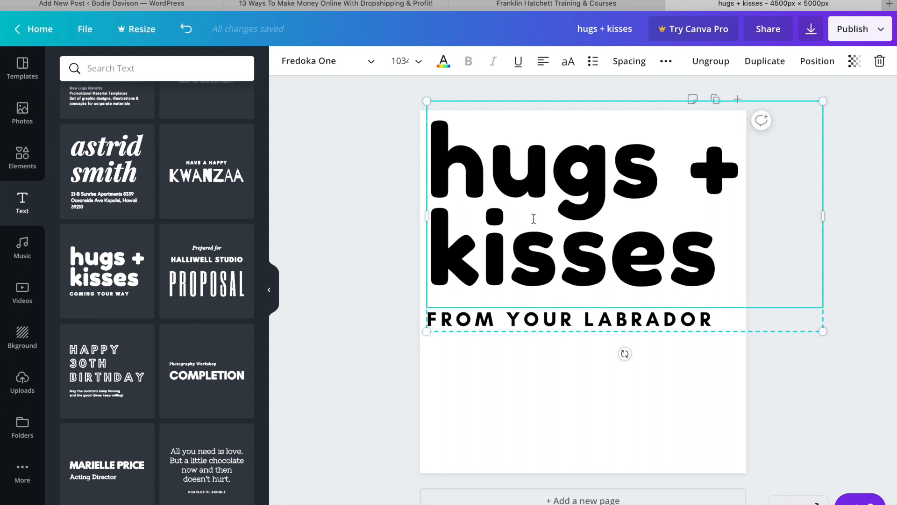
mouse_move(524, 406)
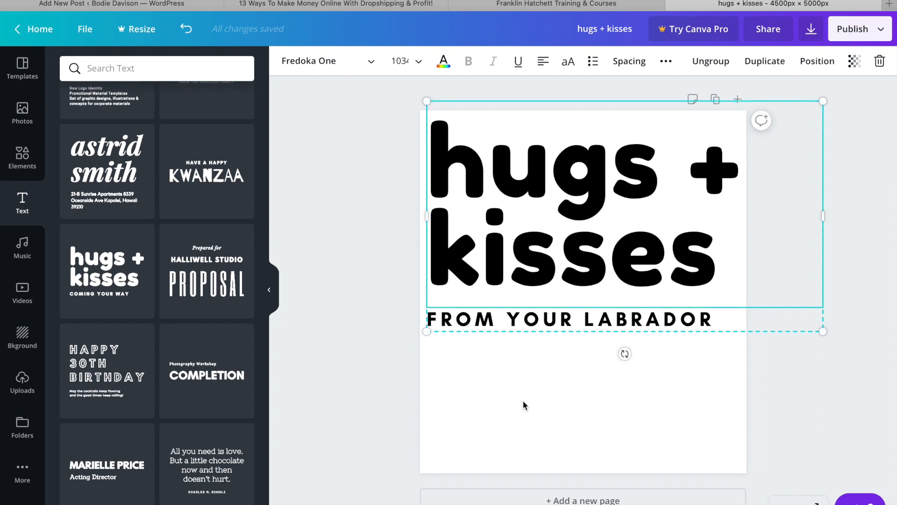
left_click(526, 395)
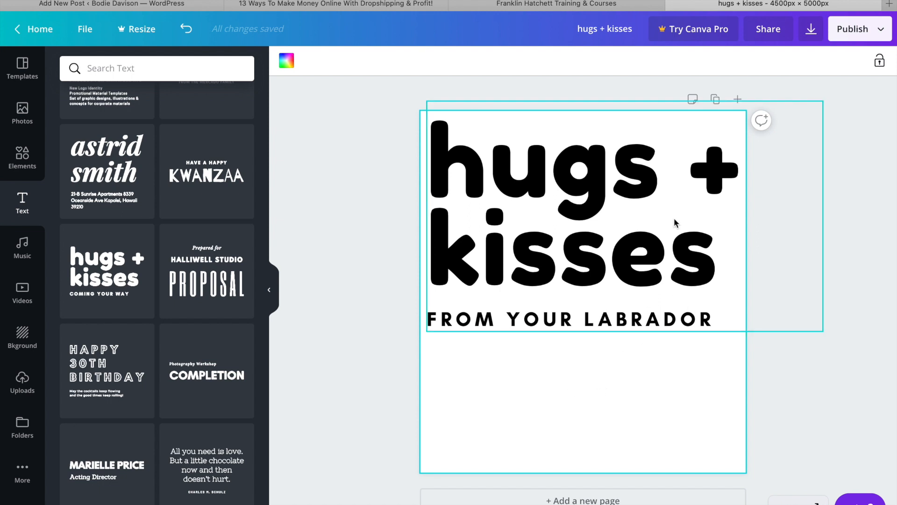
left_click(627, 380)
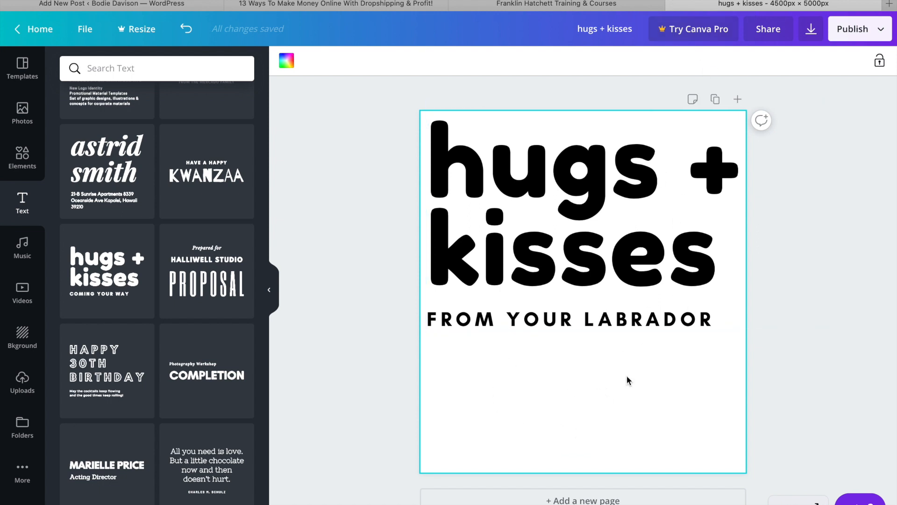
mouse_move(599, 409)
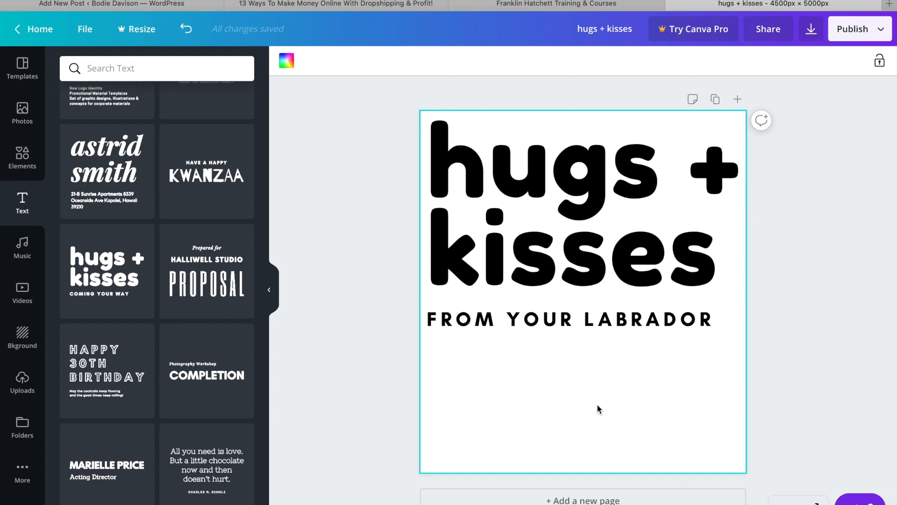
mouse_move(870, 46)
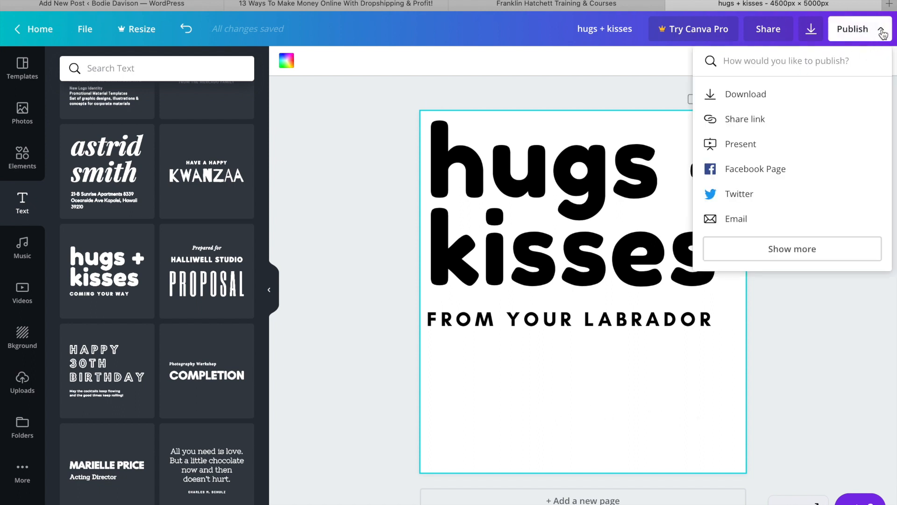
Step: Download the design as a PNG from the Download panel
left_click(746, 94)
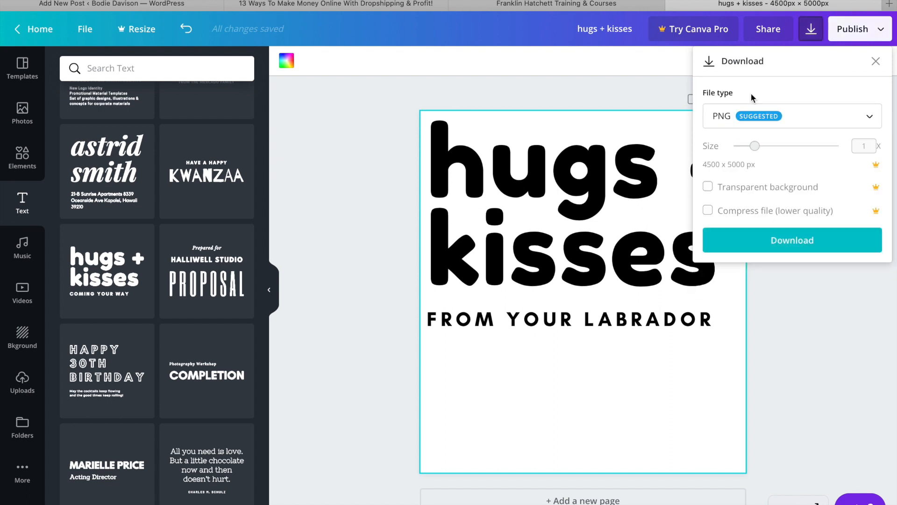
mouse_move(793, 117)
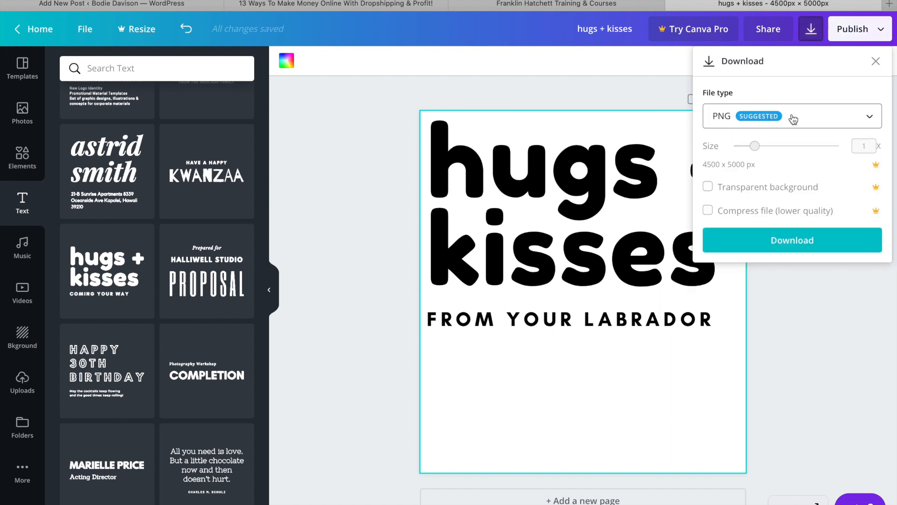
left_click(791, 116)
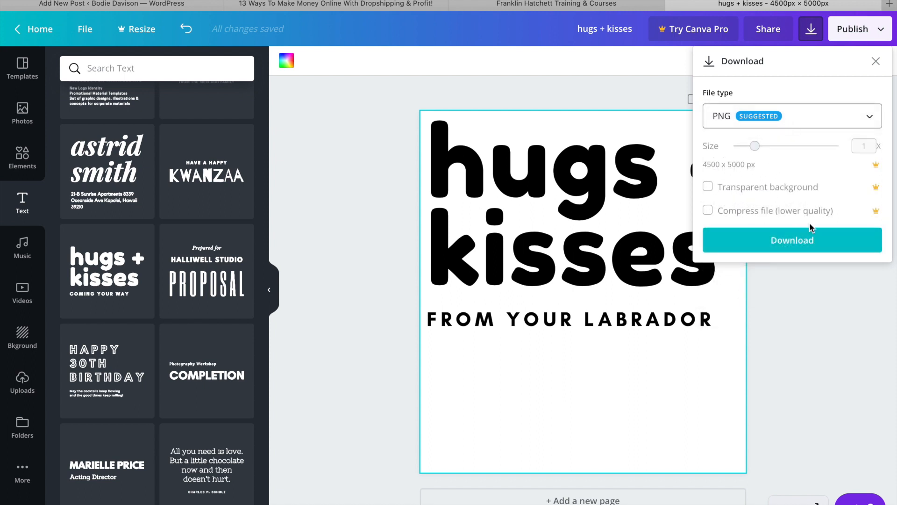
mouse_move(720, 195)
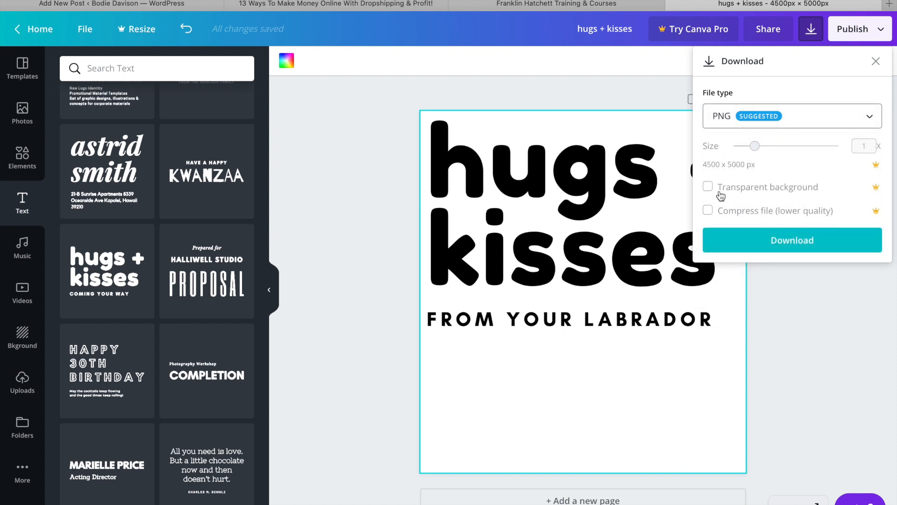
mouse_move(681, 27)
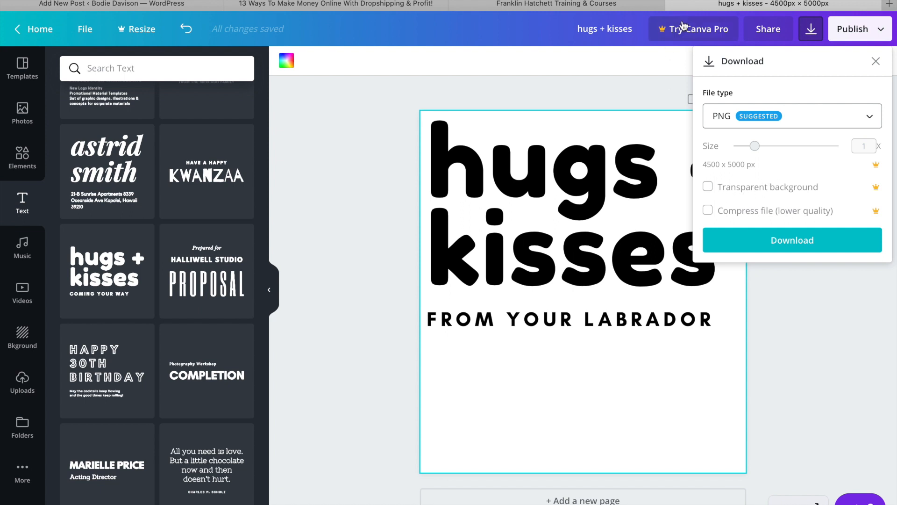
mouse_move(742, 207)
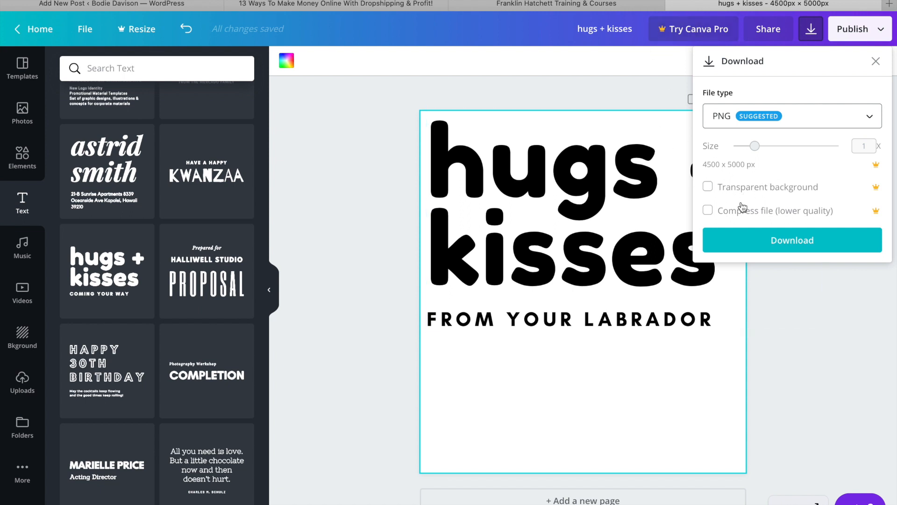
mouse_move(789, 202)
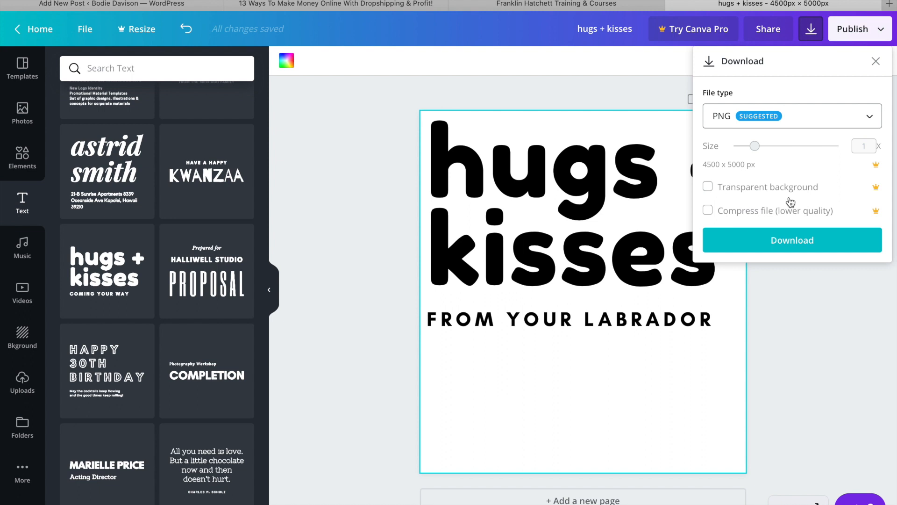
mouse_move(552, 355)
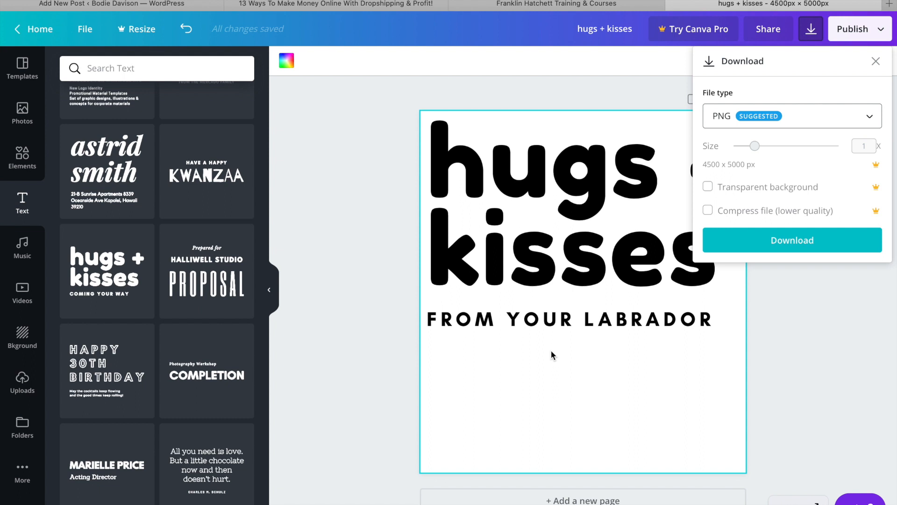
mouse_move(733, 197)
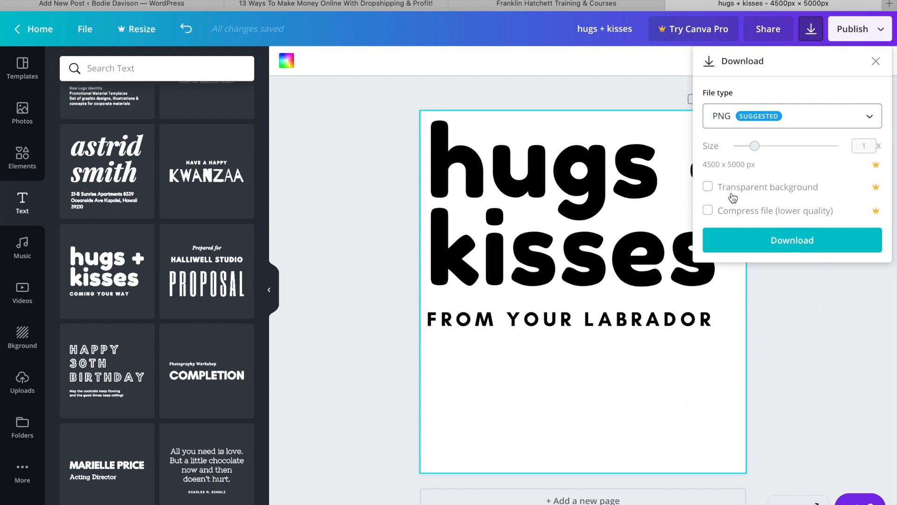
mouse_move(530, 371)
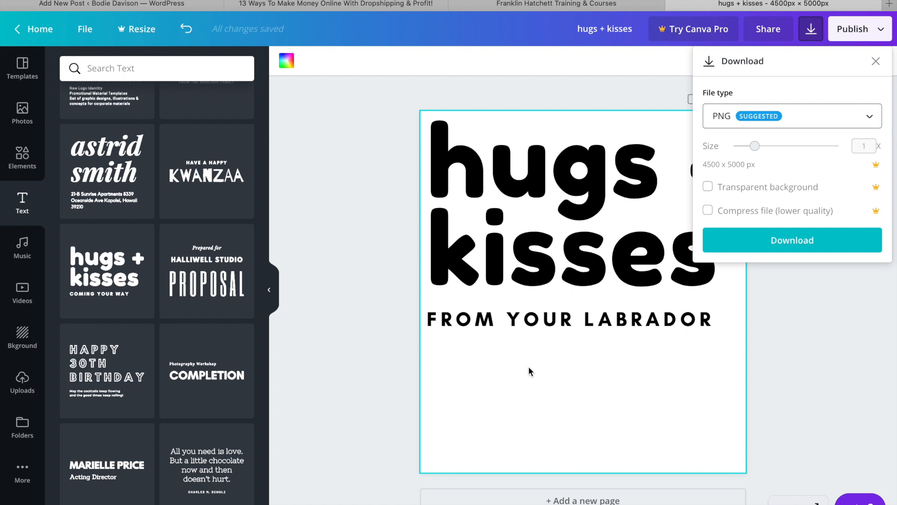
mouse_move(785, 244)
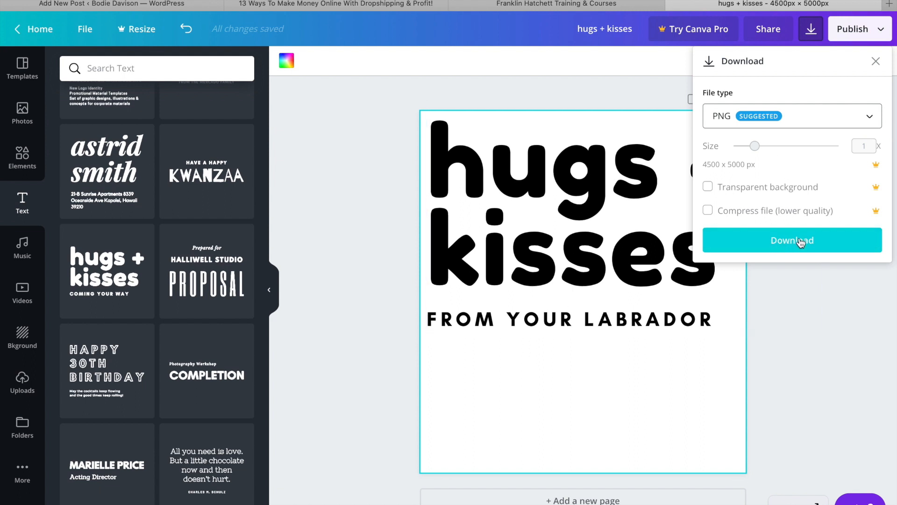
left_click(793, 240)
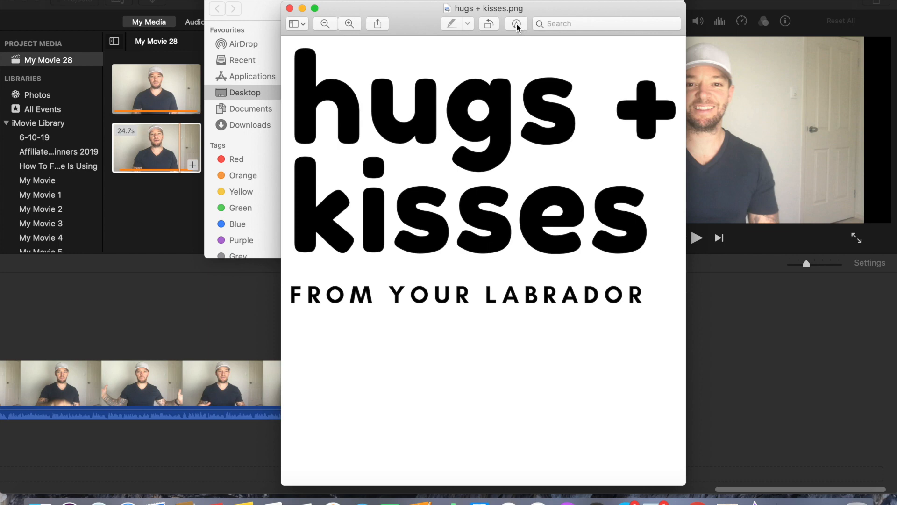
mouse_move(355, 19)
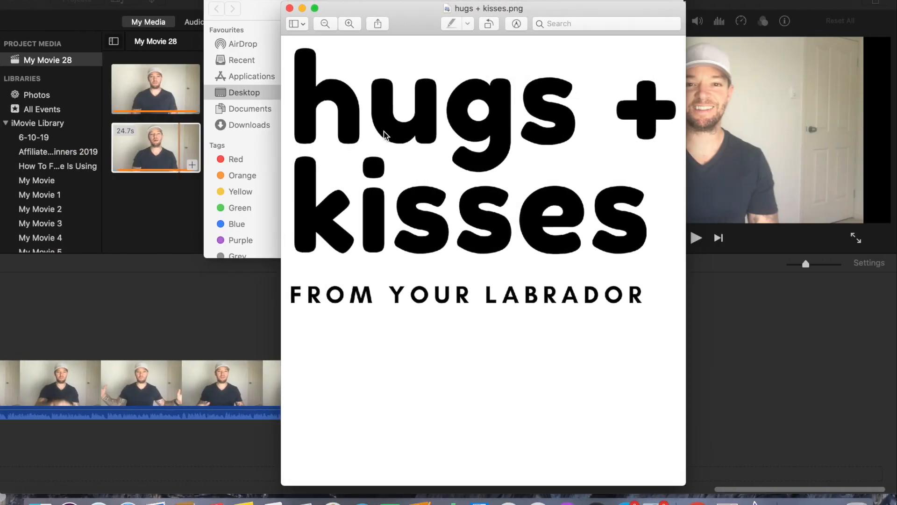
mouse_move(515, 23)
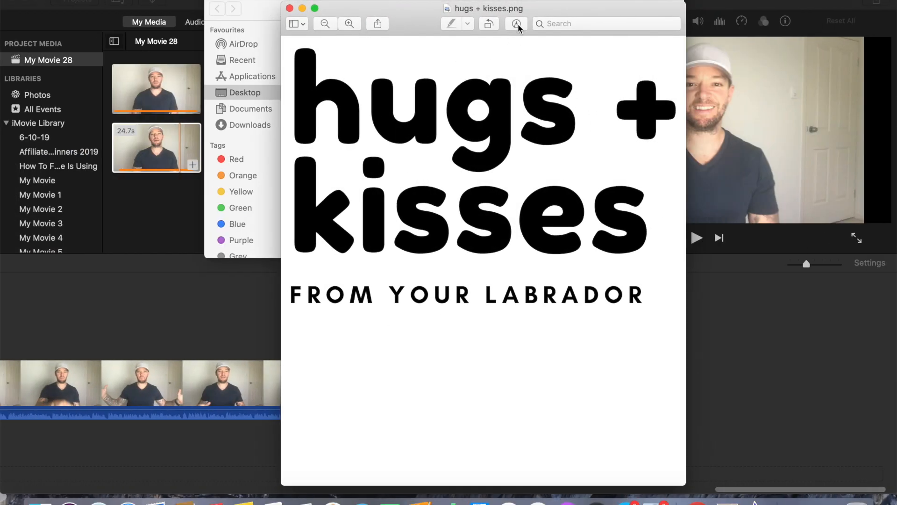
Step: Use Preview's Instant Alpha markup tool to erase the white, including inside the letter g
left_click(516, 24)
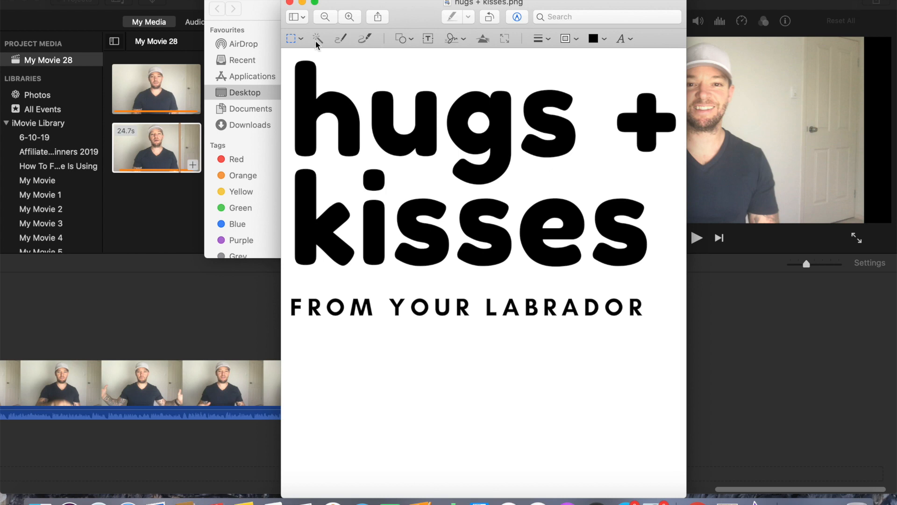
mouse_move(318, 38)
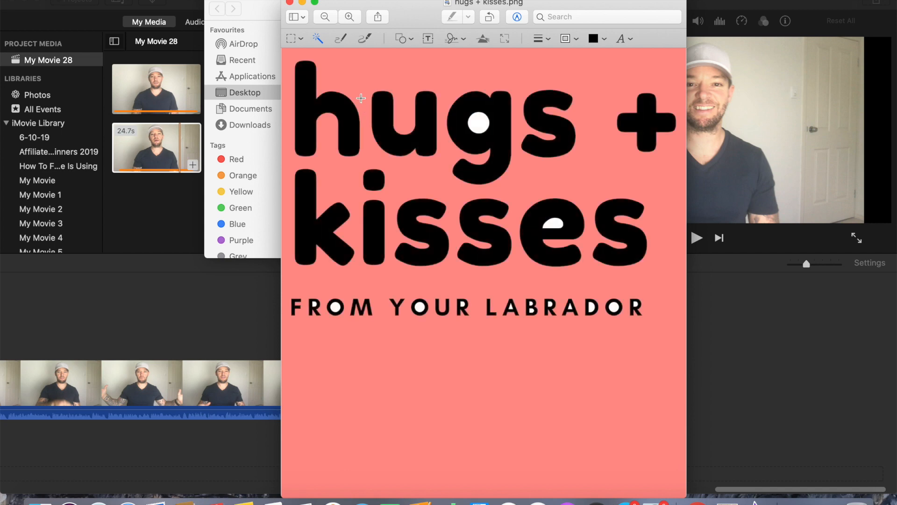
mouse_move(370, 102)
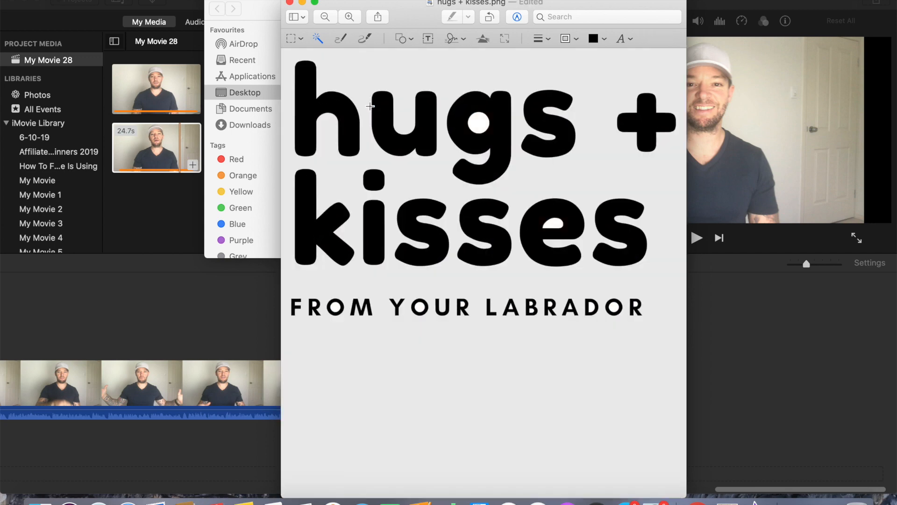
mouse_move(474, 127)
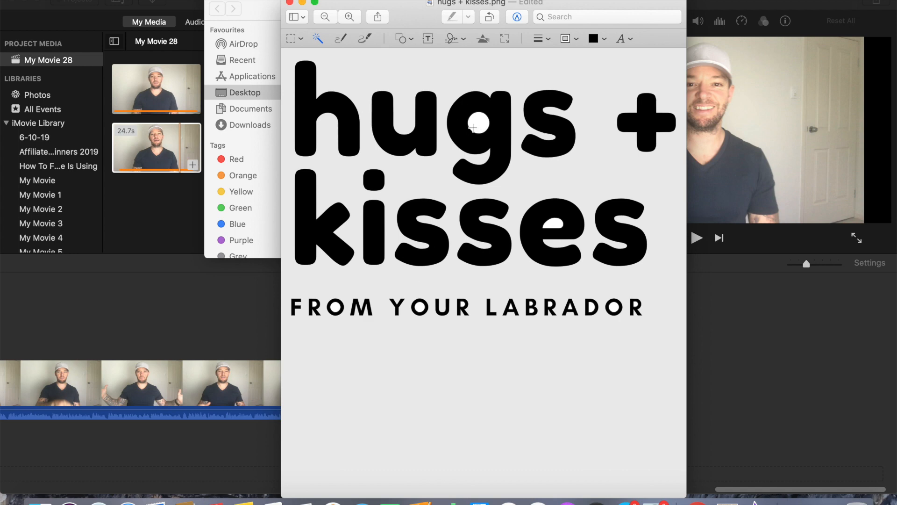
mouse_move(479, 118)
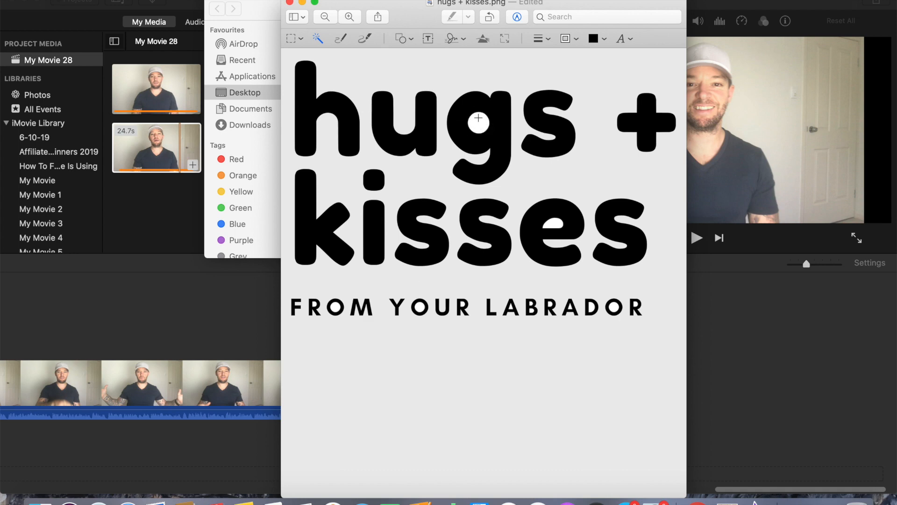
left_click(479, 123)
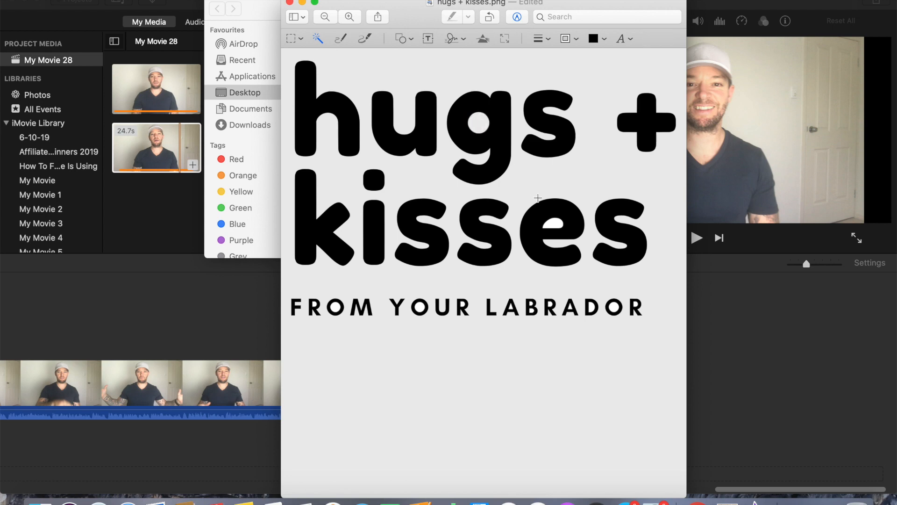
mouse_move(554, 223)
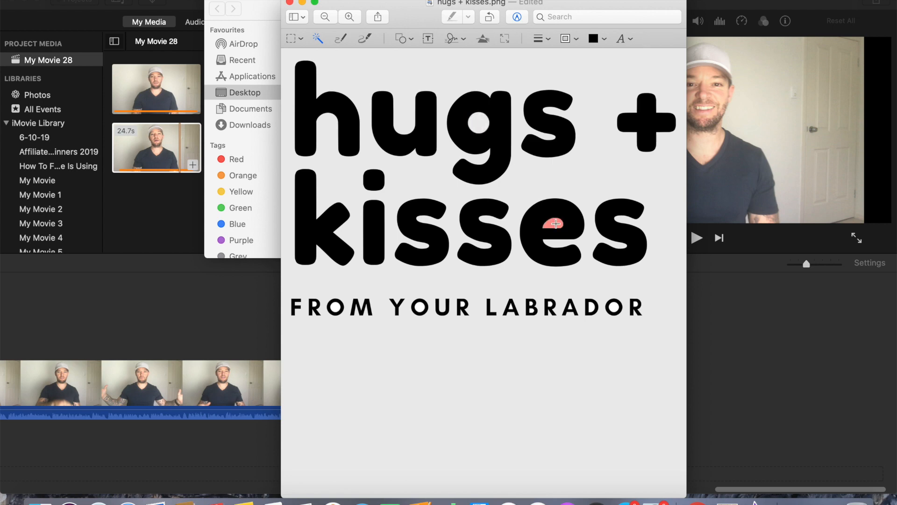
mouse_move(429, 253)
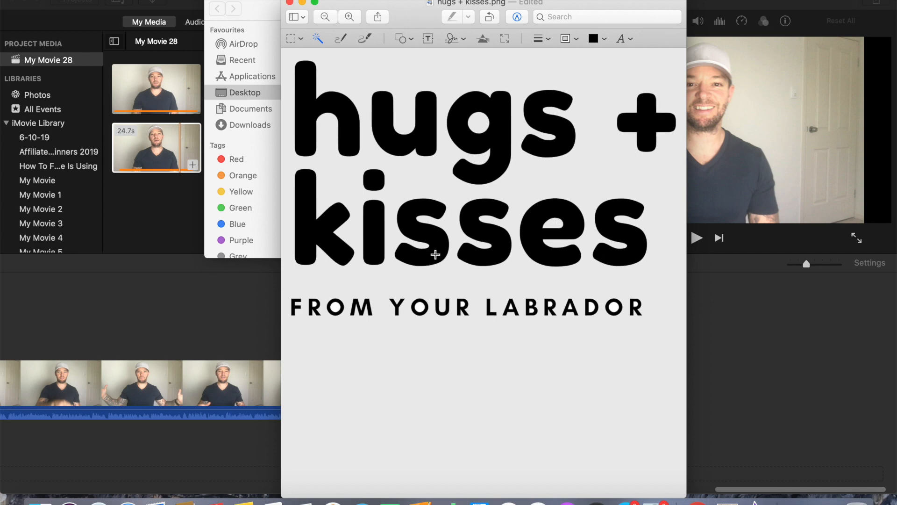
mouse_move(558, 120)
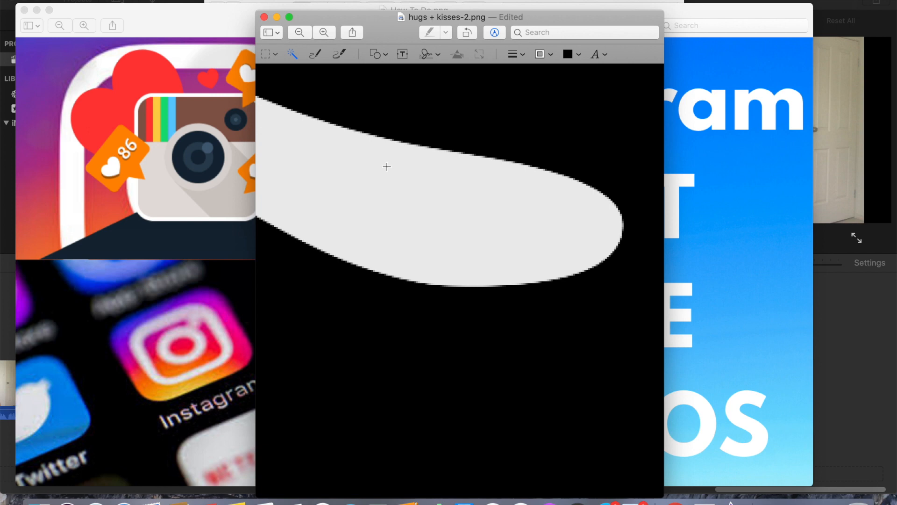
mouse_move(393, 154)
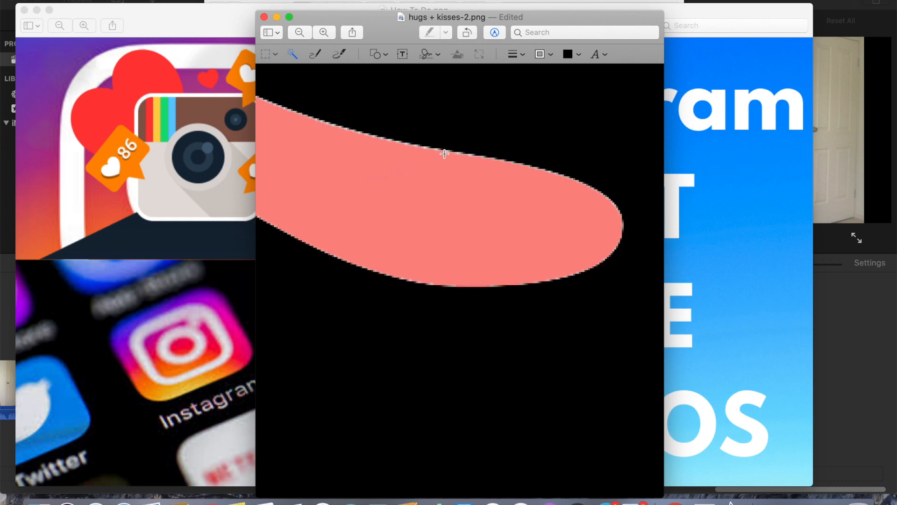
mouse_move(488, 154)
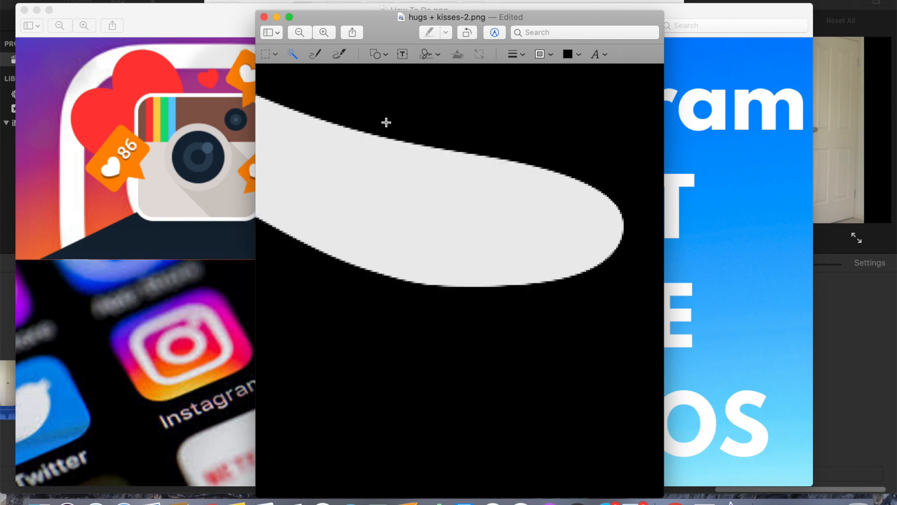
mouse_move(490, 307)
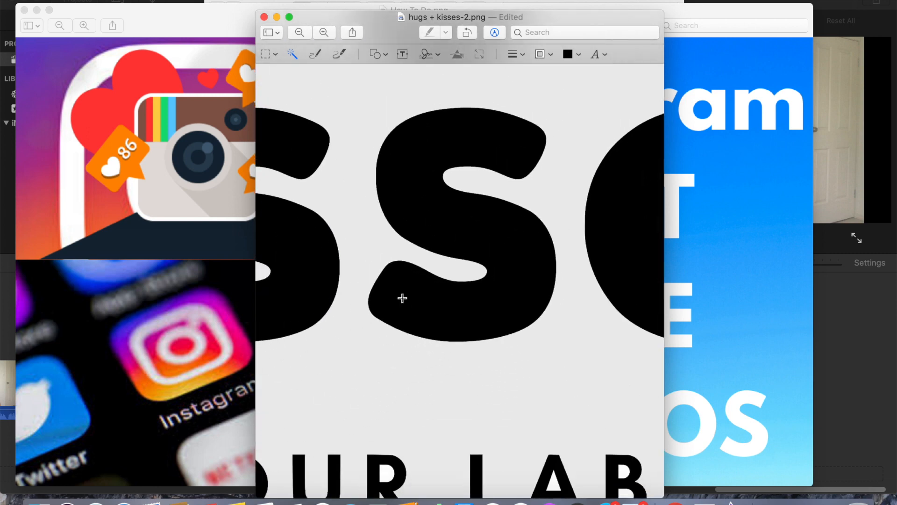
left_click(298, 32)
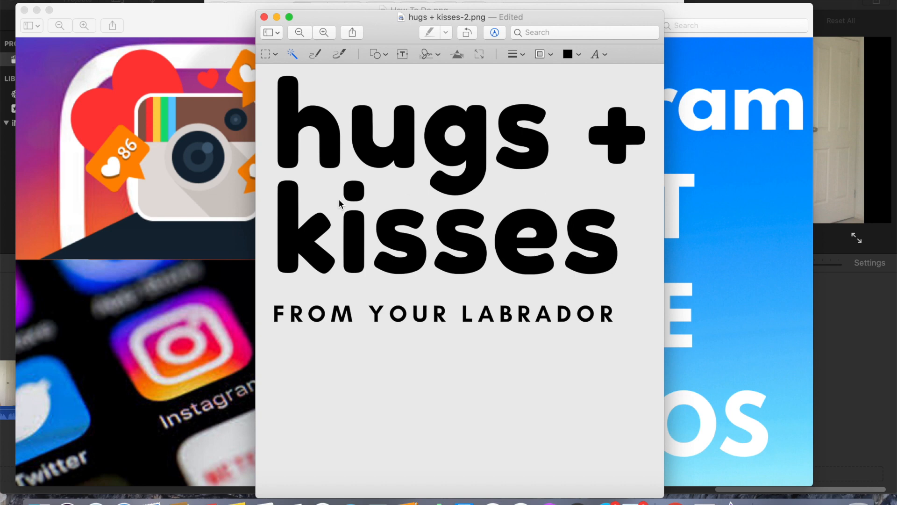
mouse_move(553, 184)
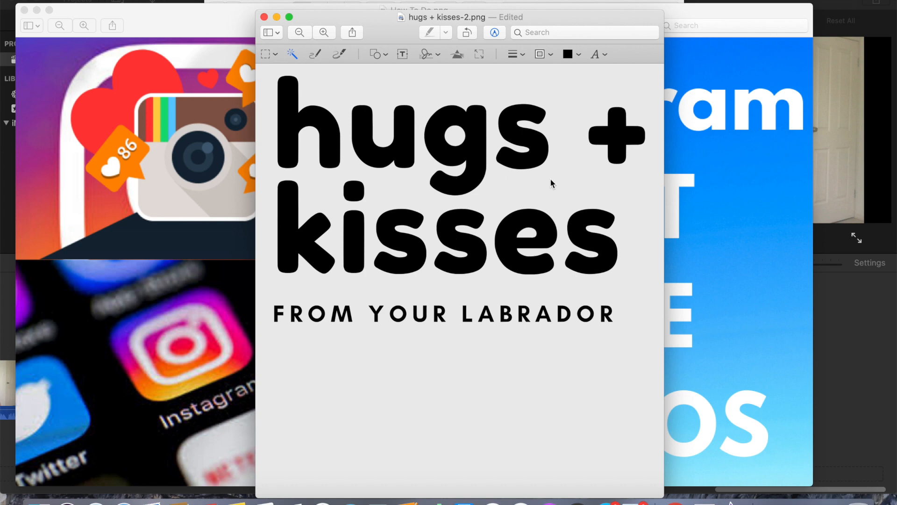
mouse_move(507, 341)
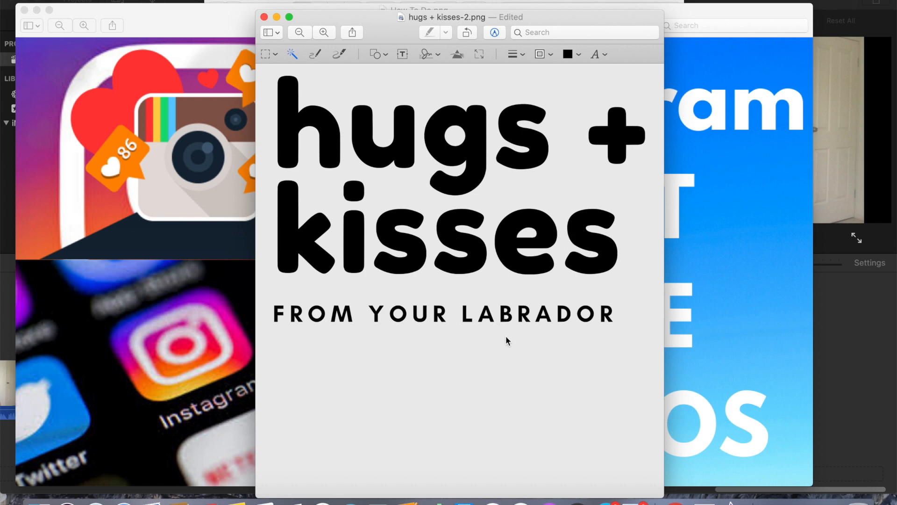
mouse_move(527, 194)
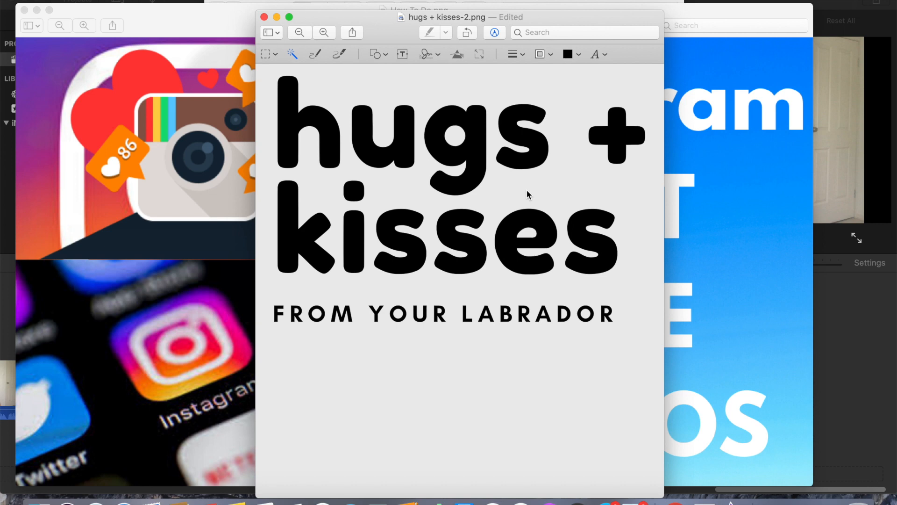
mouse_move(95, 500)
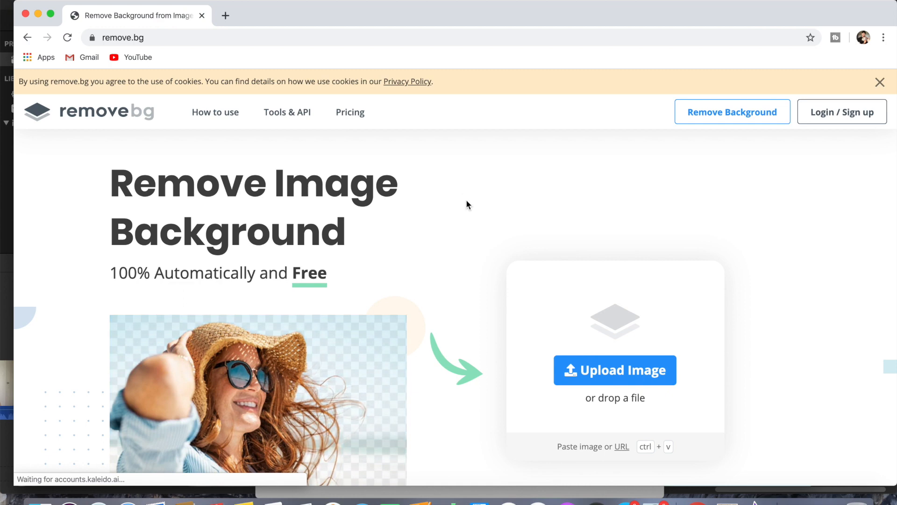
Step: Scroll down the remove.bg homepage
scroll("down", 3)
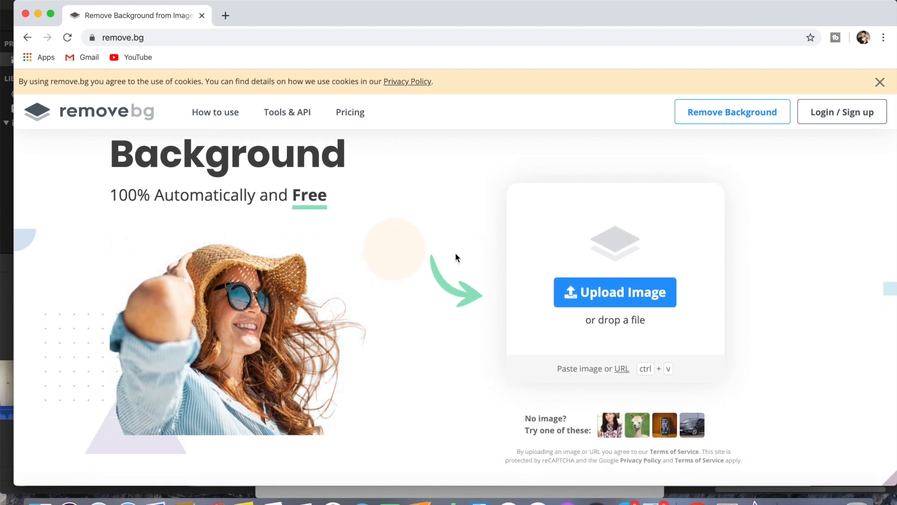
mouse_move(464, 225)
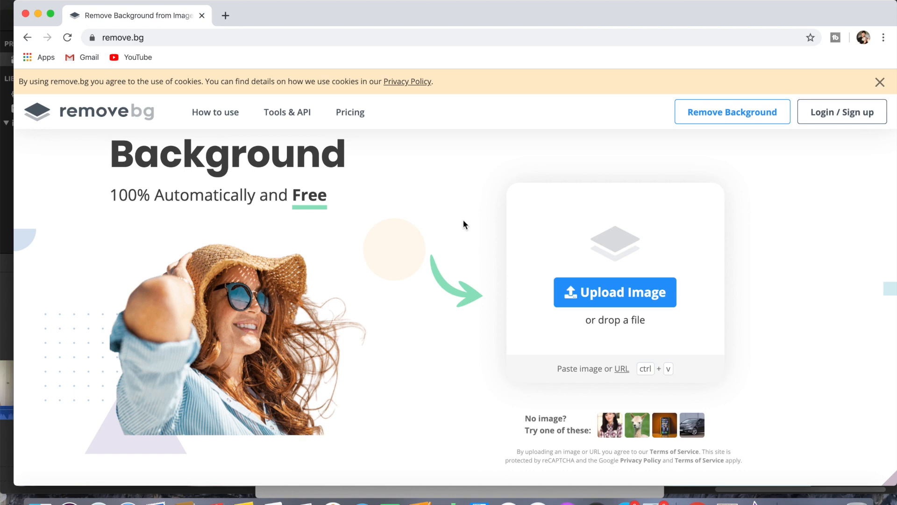
mouse_move(388, 185)
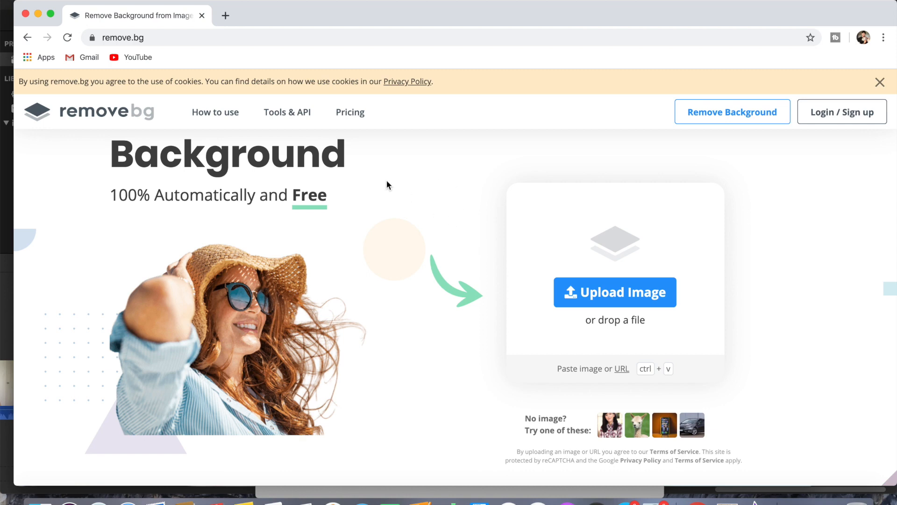
mouse_move(485, 173)
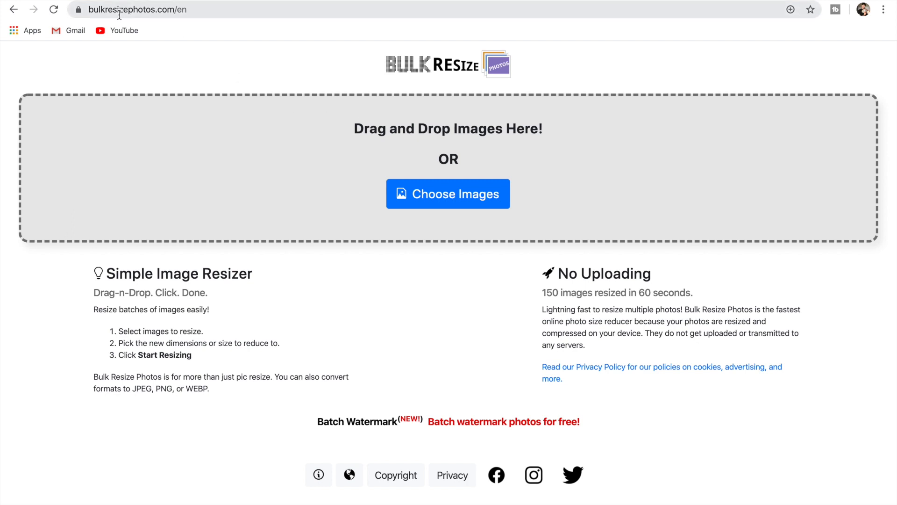
mouse_move(218, 77)
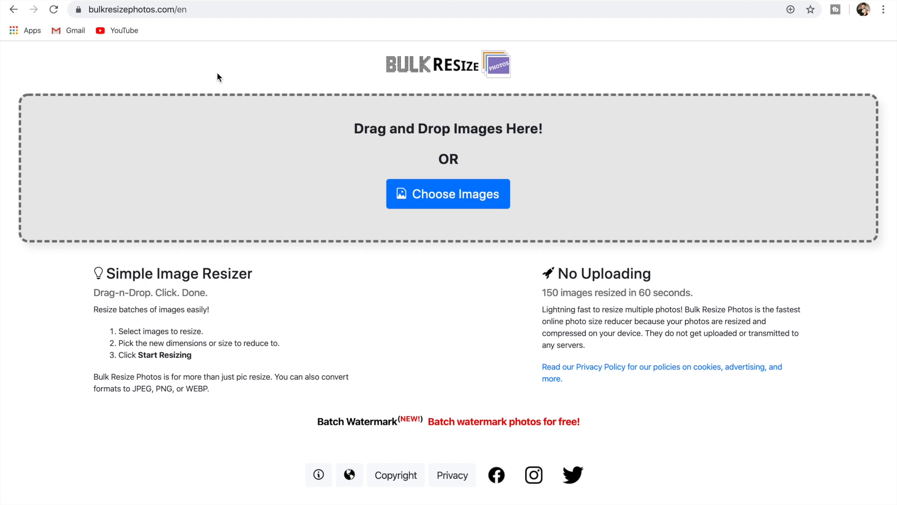
Step: Choose the design image, enter scale 100, and switch to resizing by File Size
left_click(448, 194)
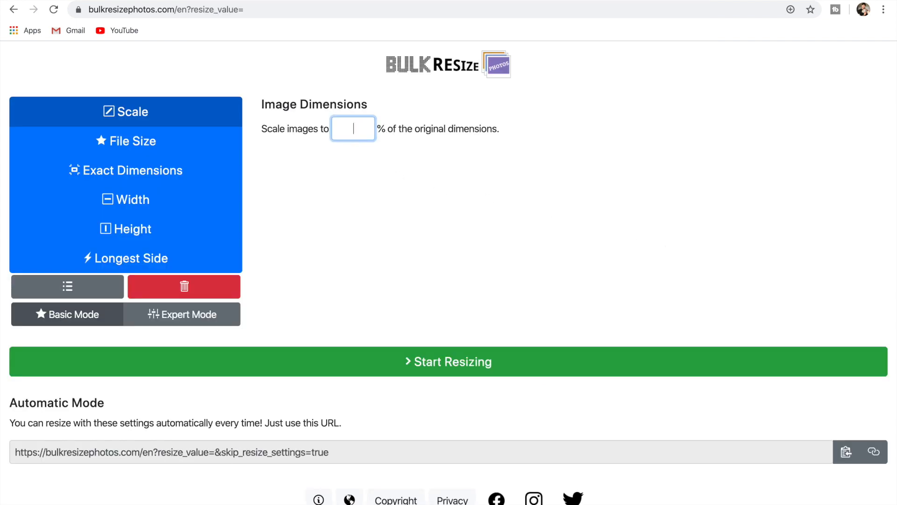
type("100")
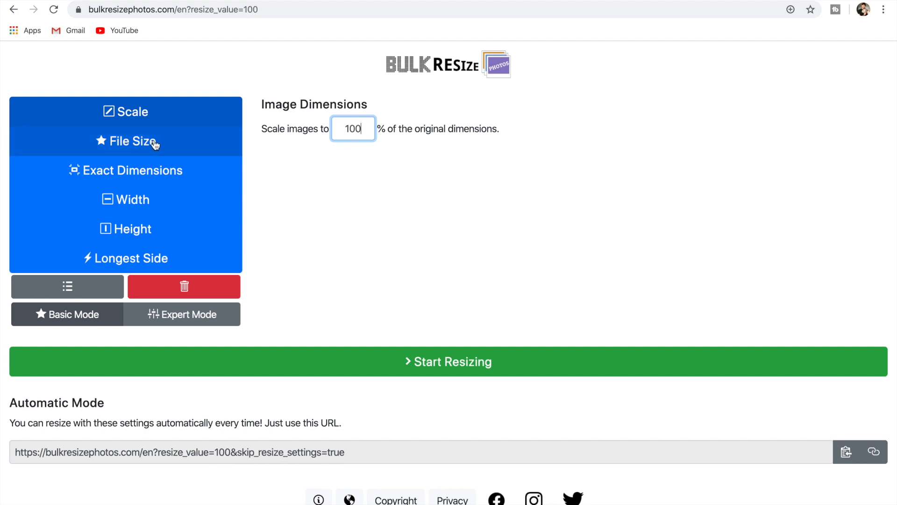
left_click(130, 142)
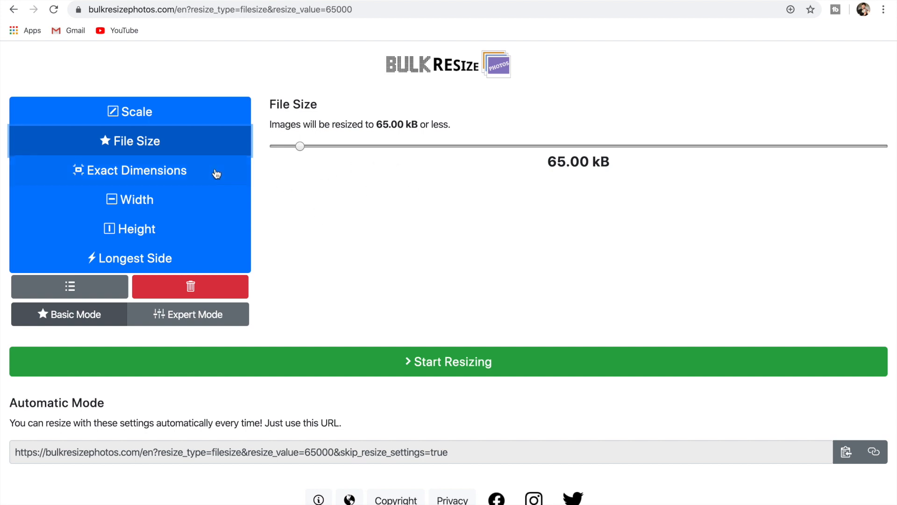
Step: Enter exact dimensions 4500 × 5400, then switch to Width and then Height modes
left_click(136, 170)
type("4500")
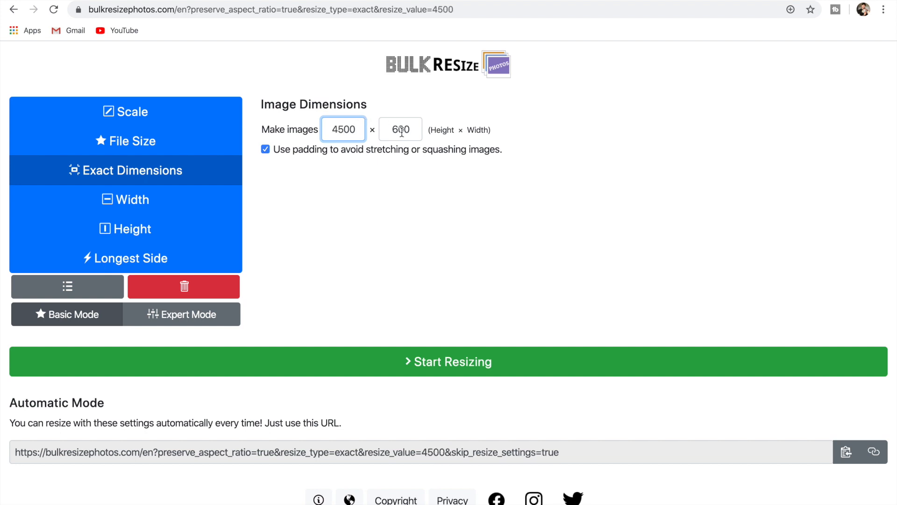
type("5400")
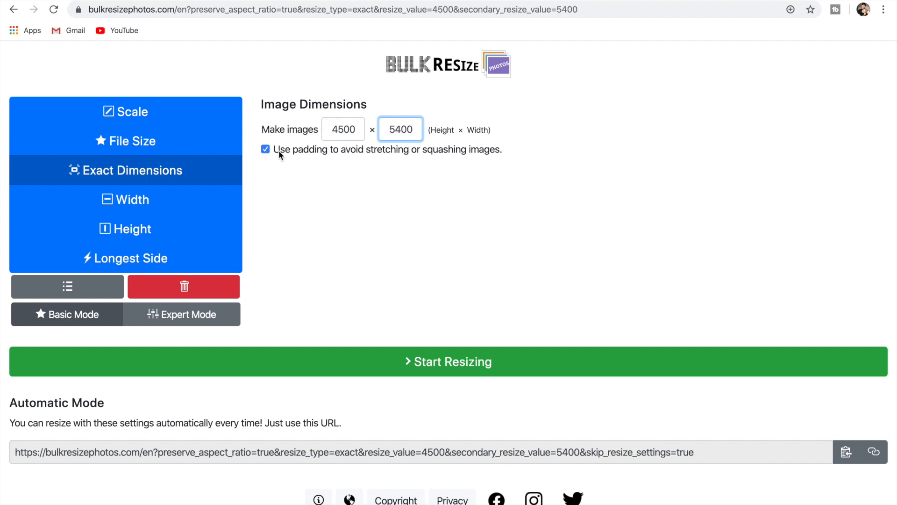
mouse_move(312, 197)
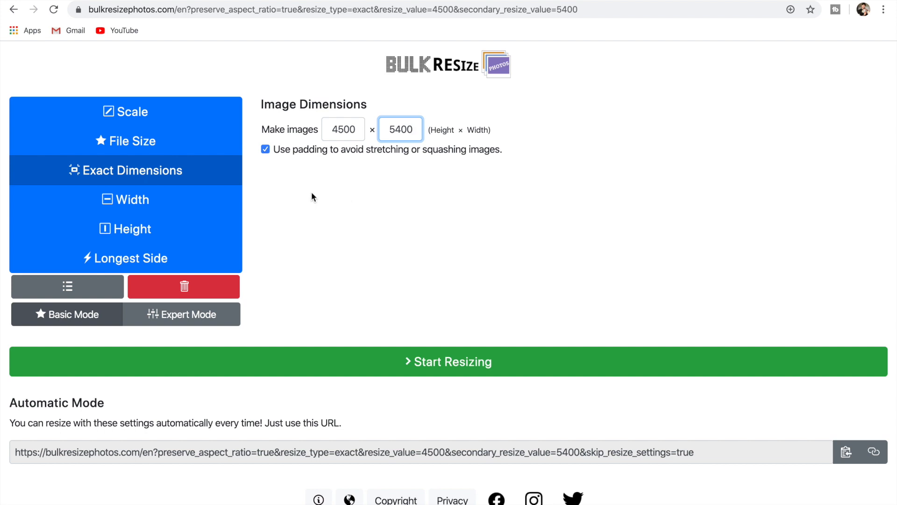
left_click(136, 199)
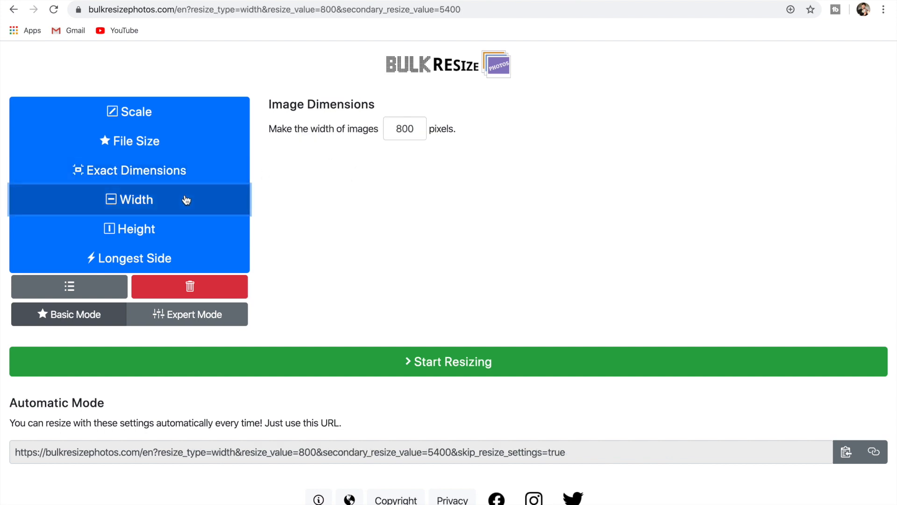
left_click(136, 229)
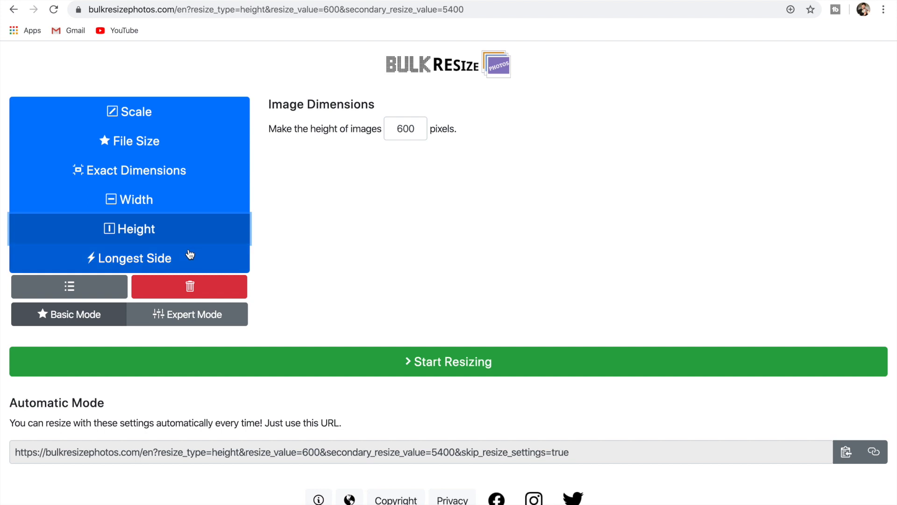
Step: Resize by longest side and set the output image format to PNG
left_click(172, 314)
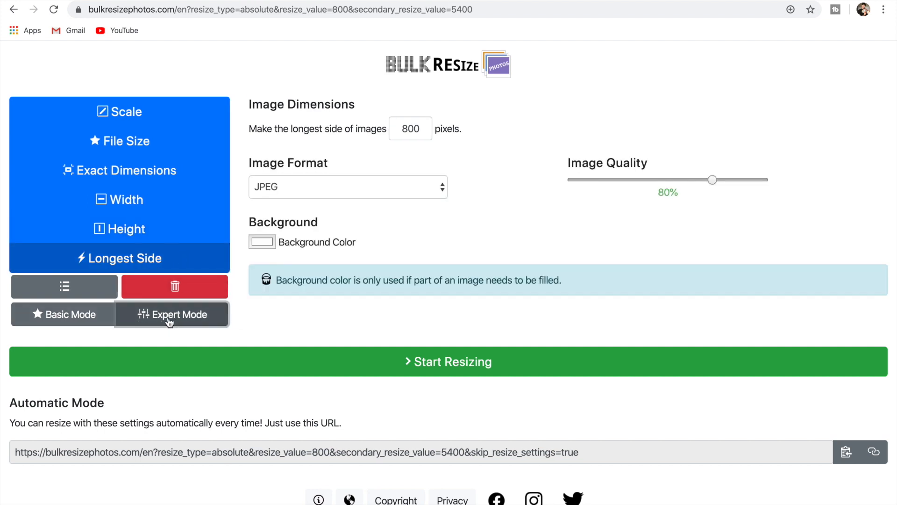
left_click(347, 186)
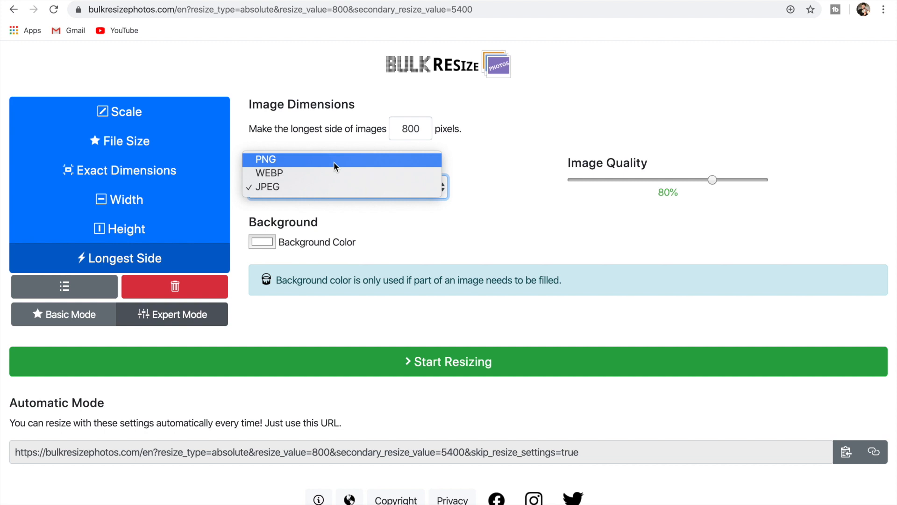
left_click(265, 158)
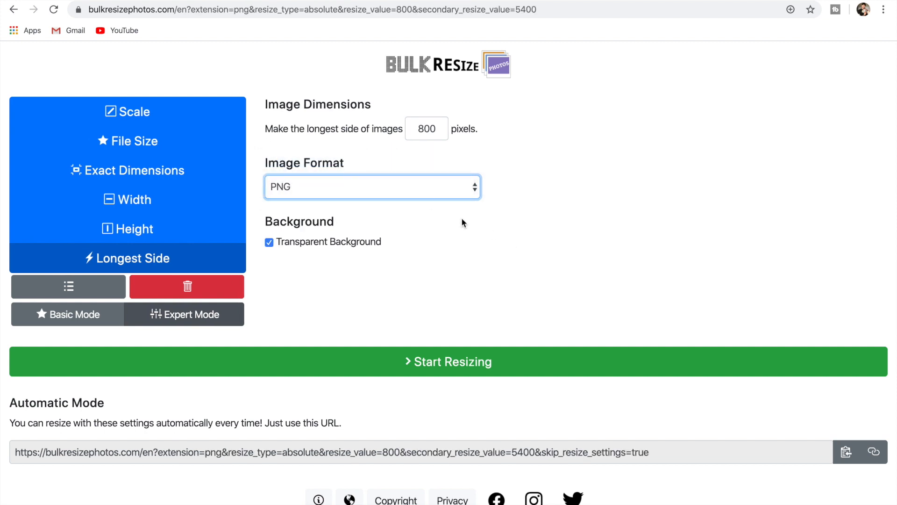
mouse_move(472, 309)
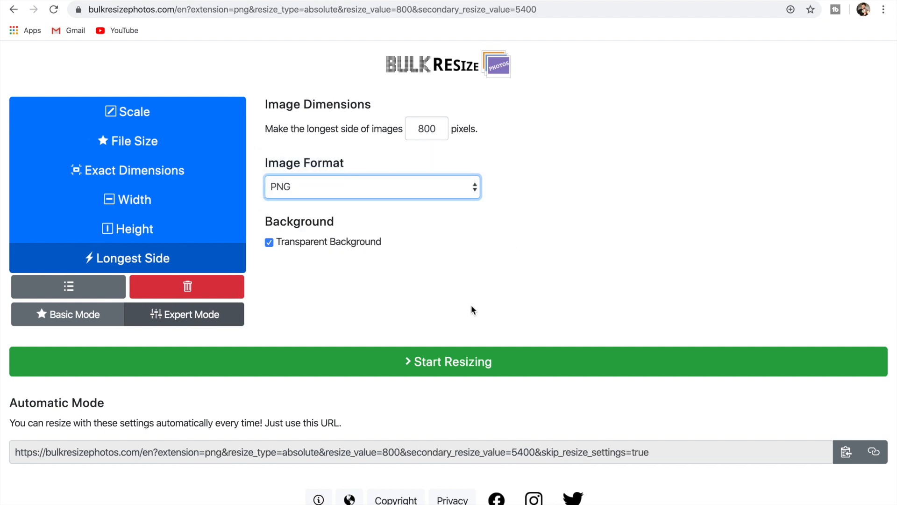
mouse_move(449, 364)
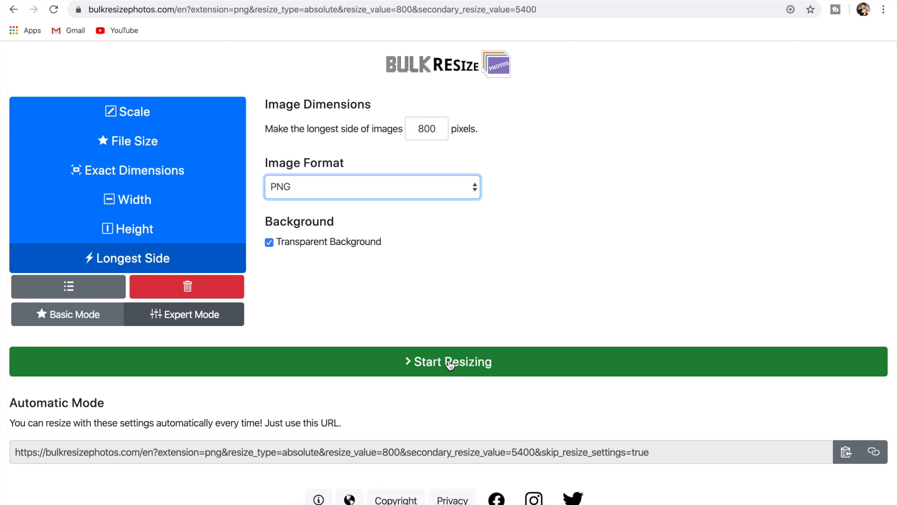
Step: Run the resize and confirm the result, shrinking 671.38 kB to 58.72 kB
left_click(448, 361)
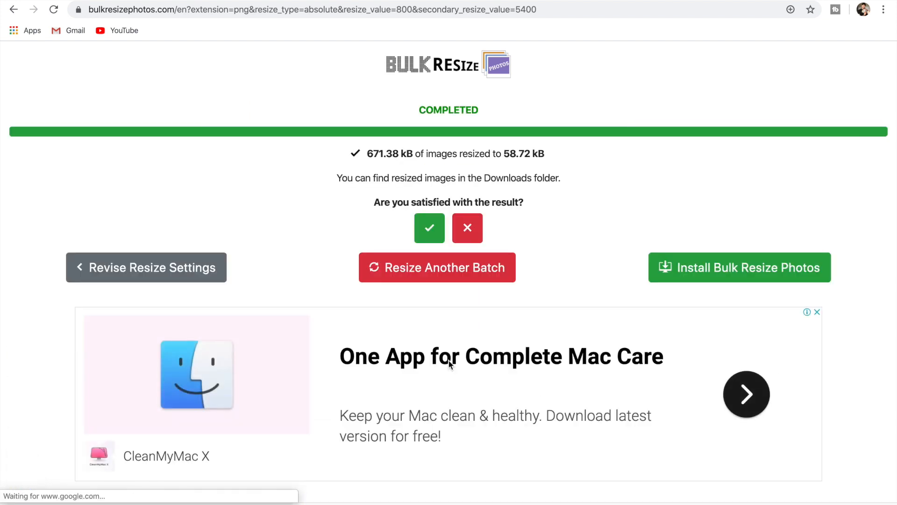
left_click(429, 228)
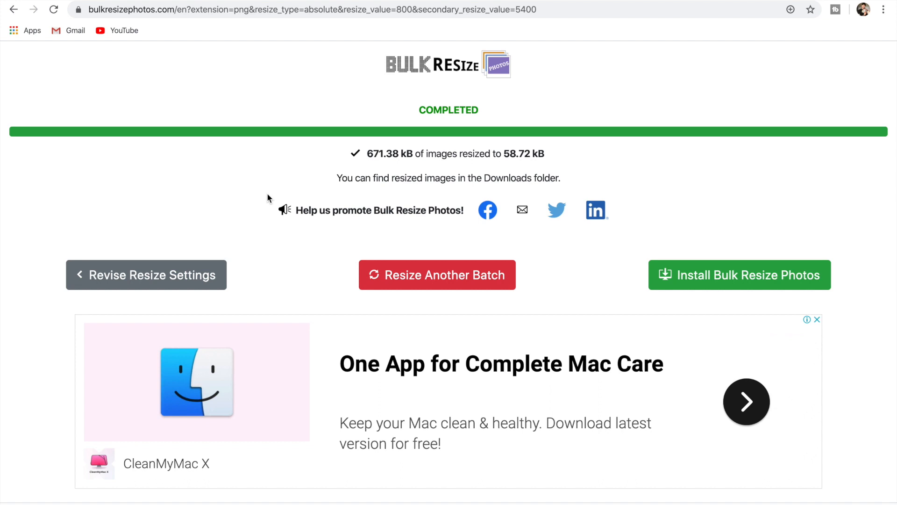